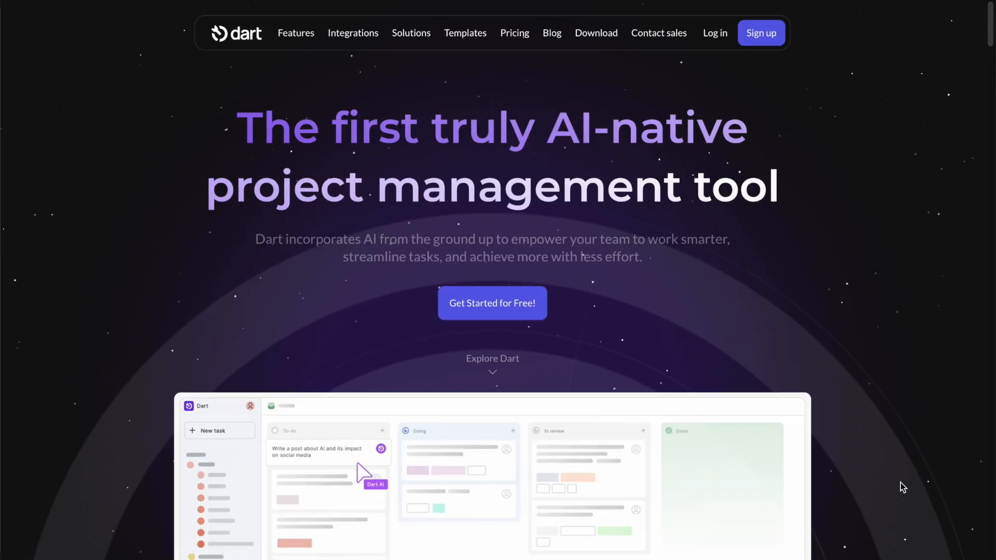
- Scroll through the finished CloudFlow landing page previewed from index.html in the browser
scroll(down, 3)
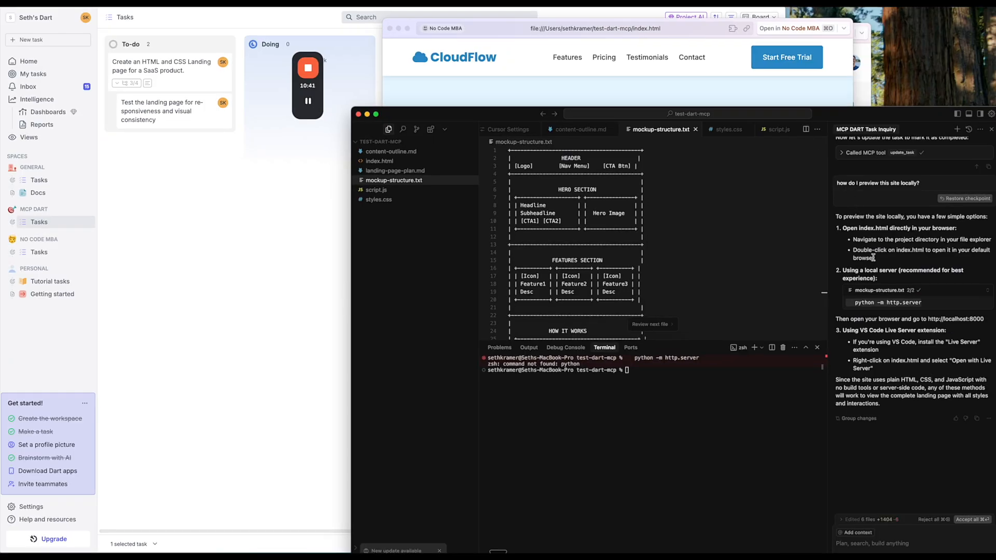
mouse_move(249, 243)
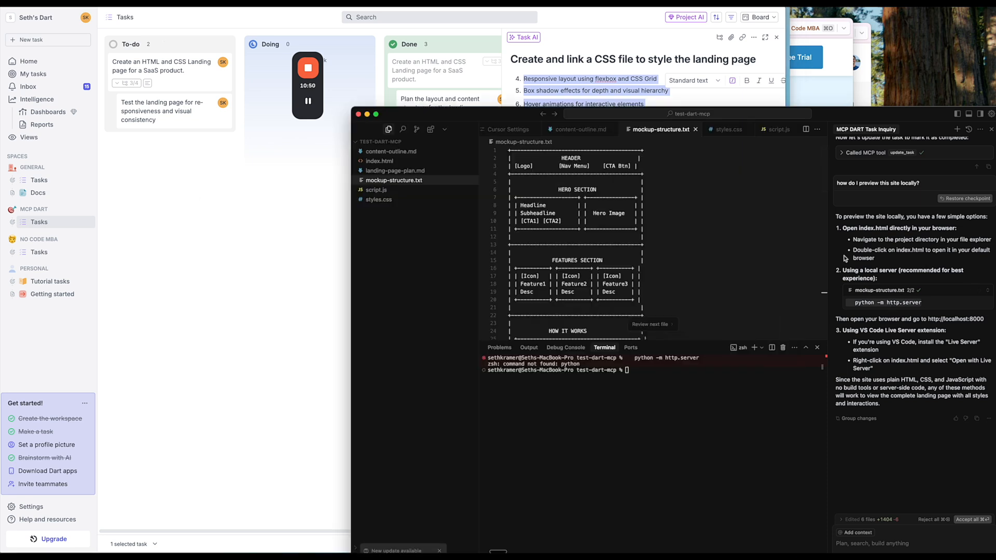
mouse_move(769, 354)
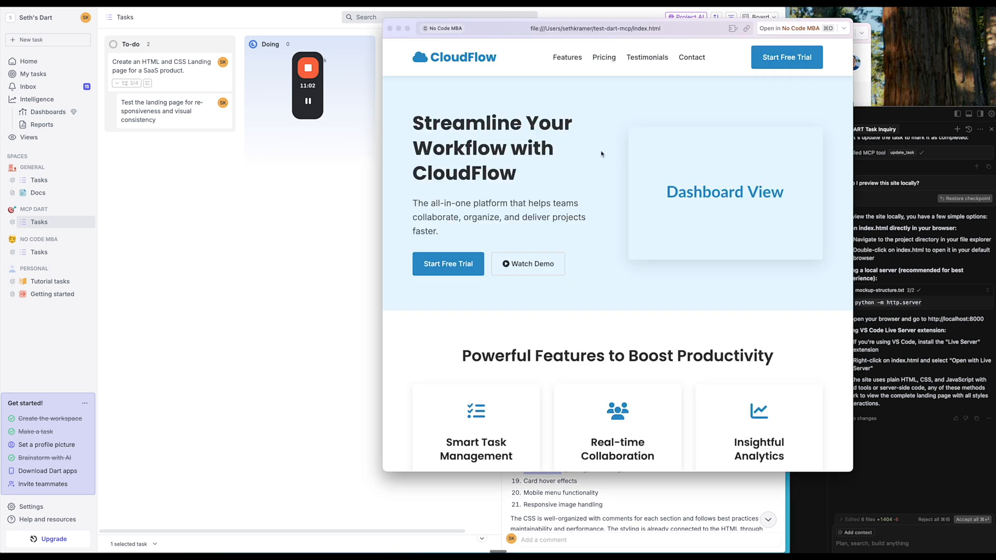
scroll(down, 3)
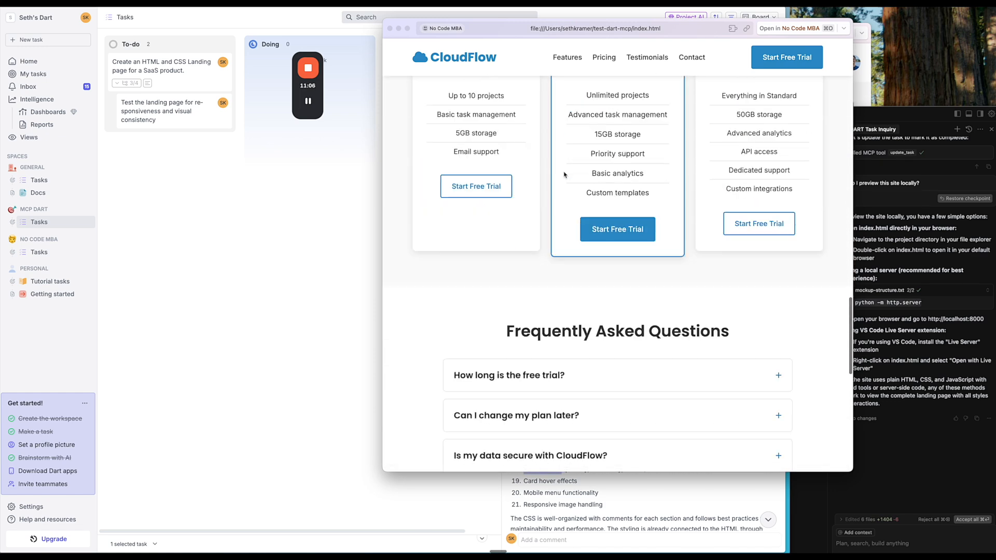
scroll(down, 3)
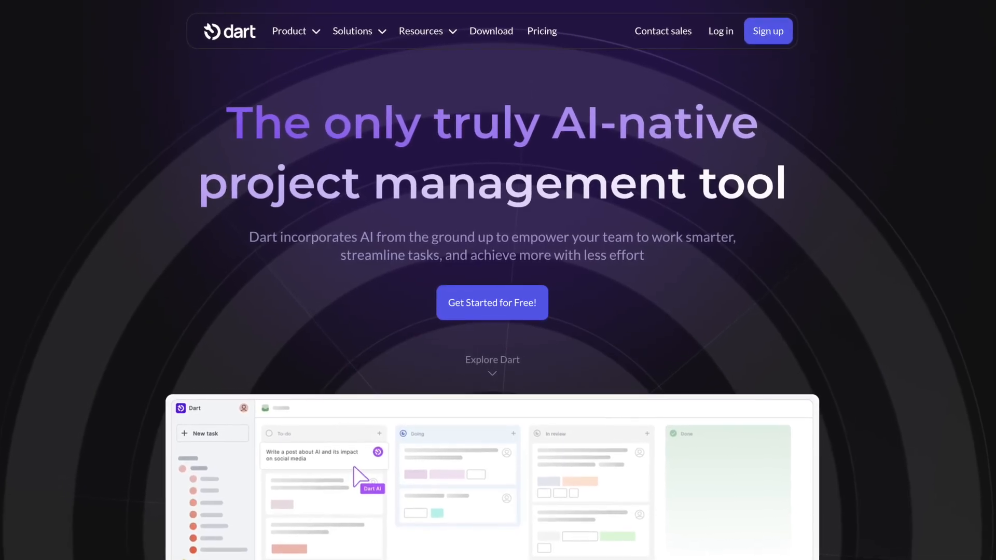
- Scroll the Dart workspace Home to view My tasks and Recent tasks
scroll(down, 3)
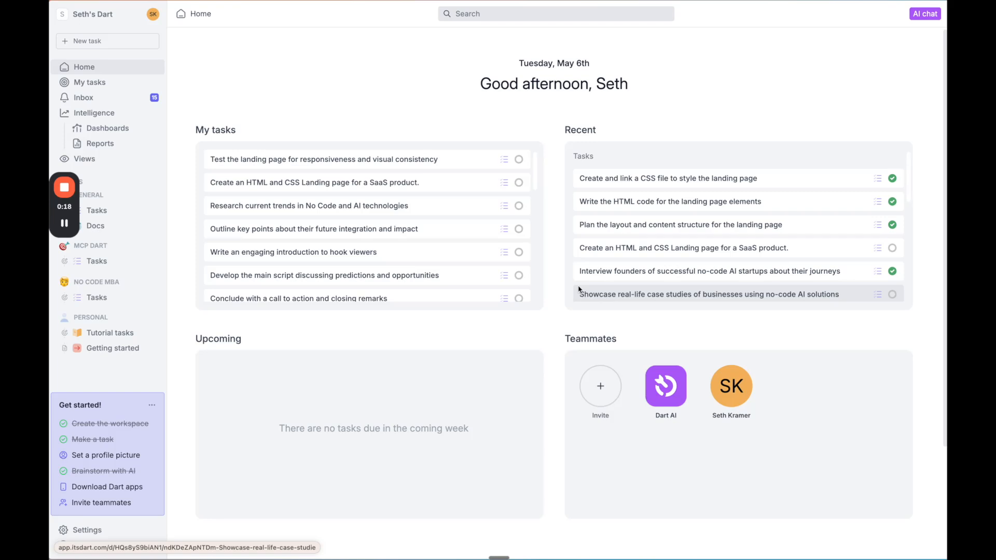
mouse_move(371, 290)
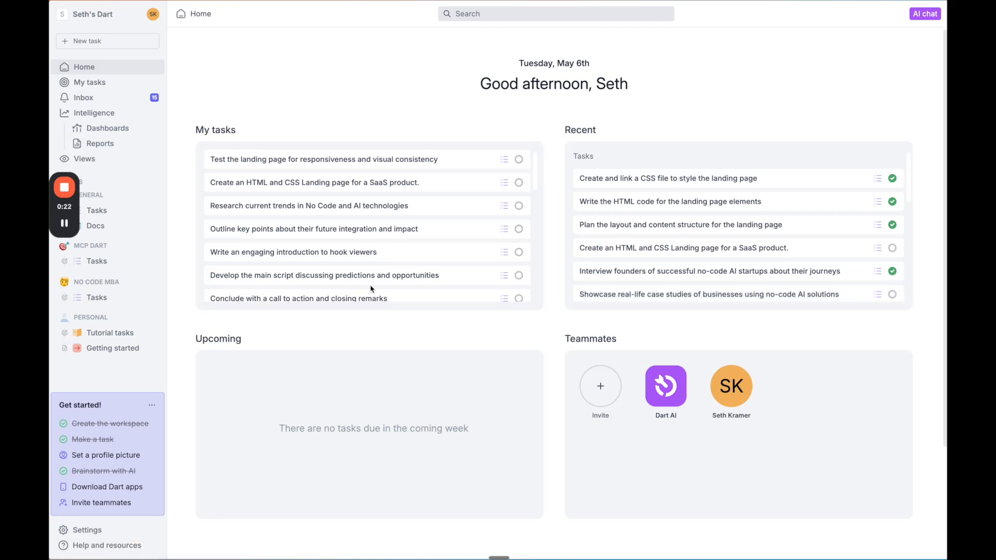
- Open Dart's MCP settings and follow 'Link Dart and any MCP application'
click(86, 530)
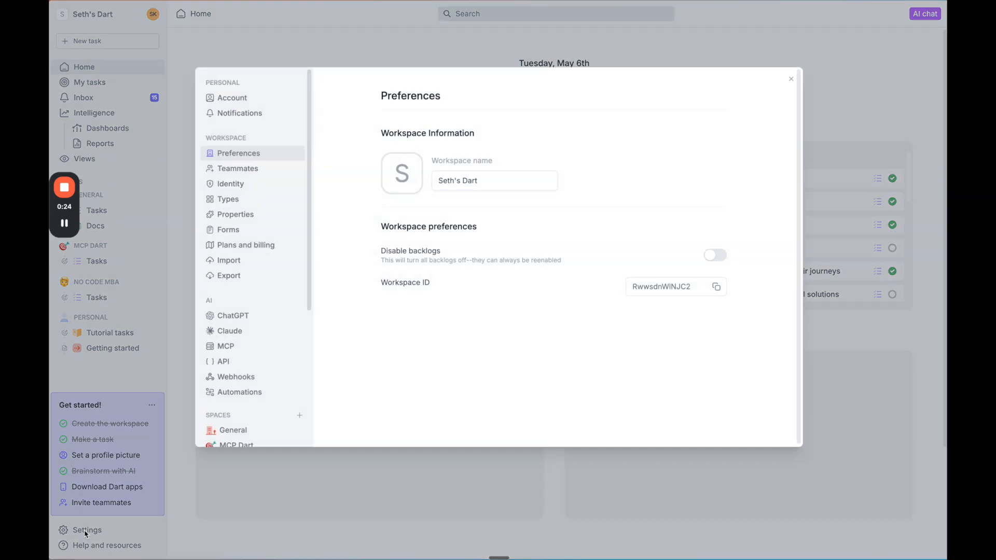
mouse_move(225, 346)
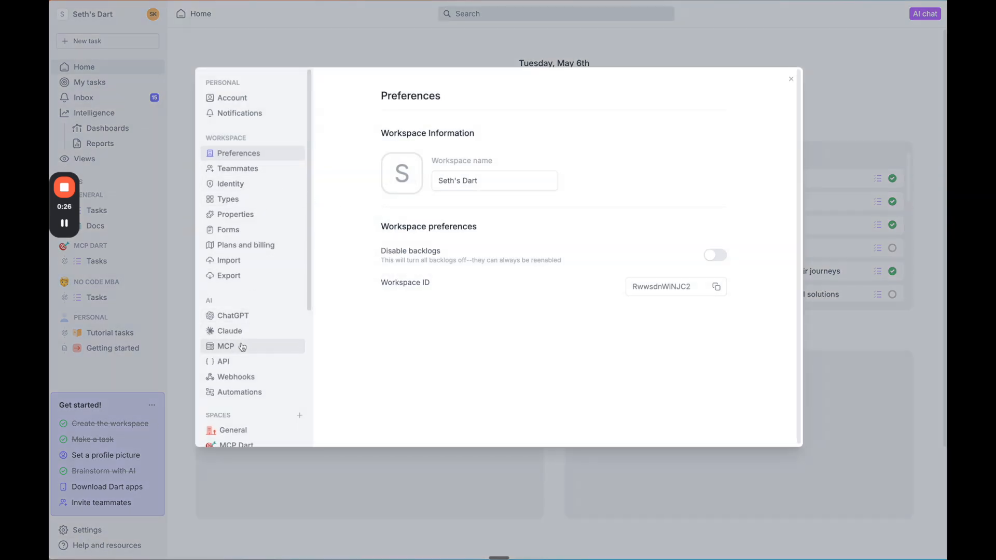
click(225, 346)
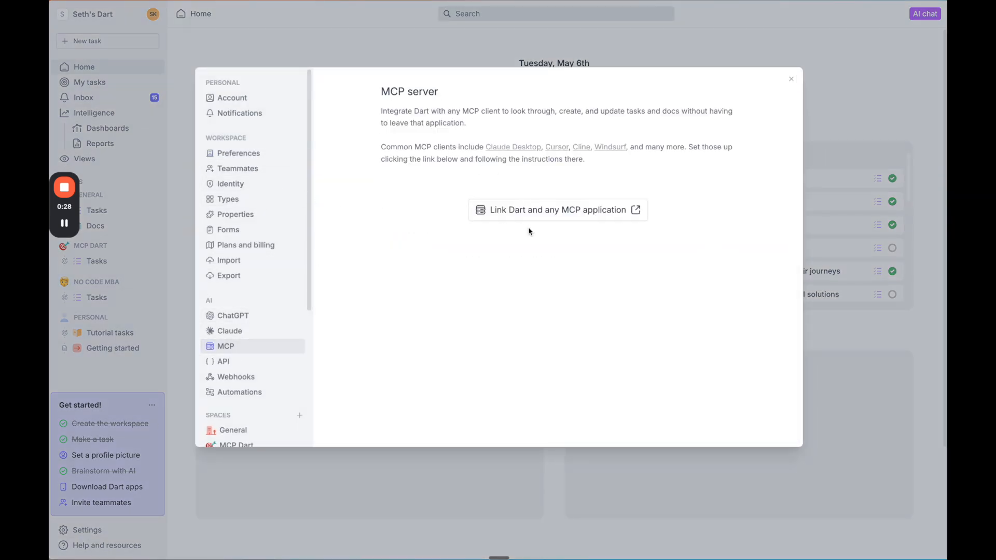
mouse_move(534, 210)
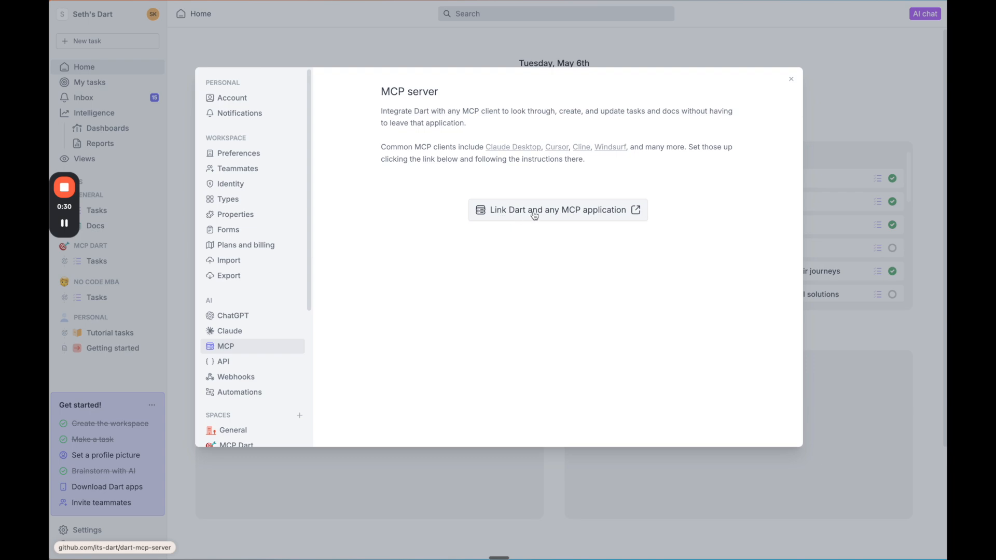
click(557, 210)
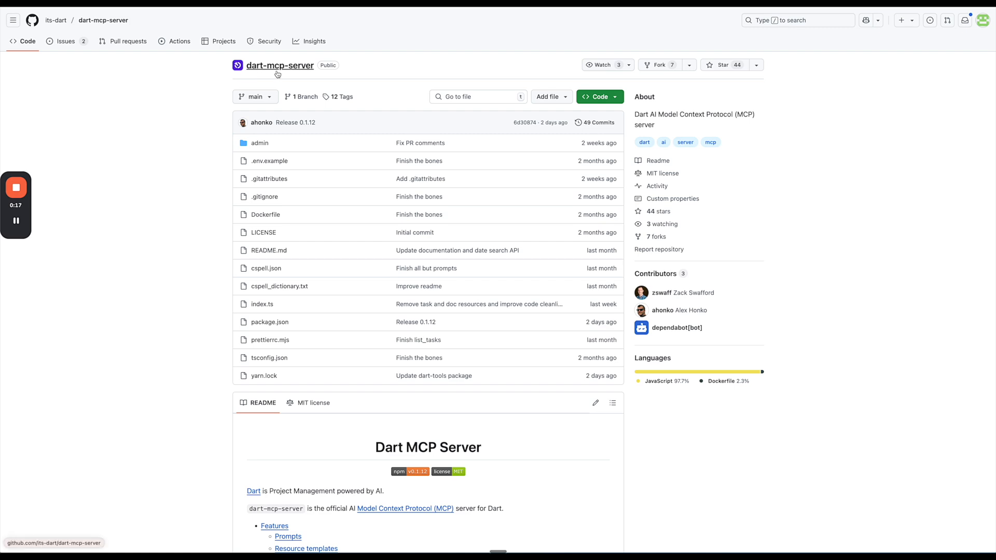
- Scroll the dart-mcp-server README to Setup and copy the npx JSON config
scroll(down, 3)
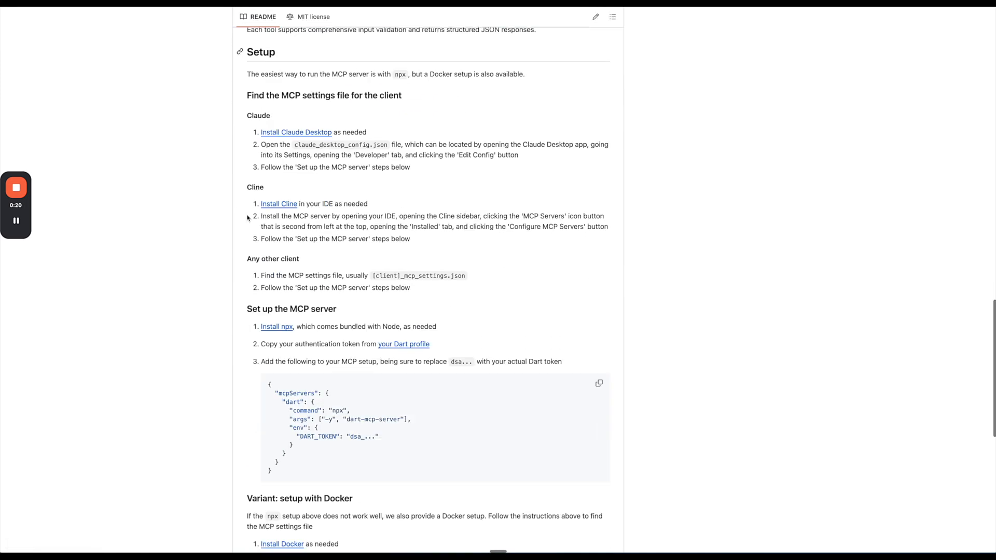
scroll(down, 3)
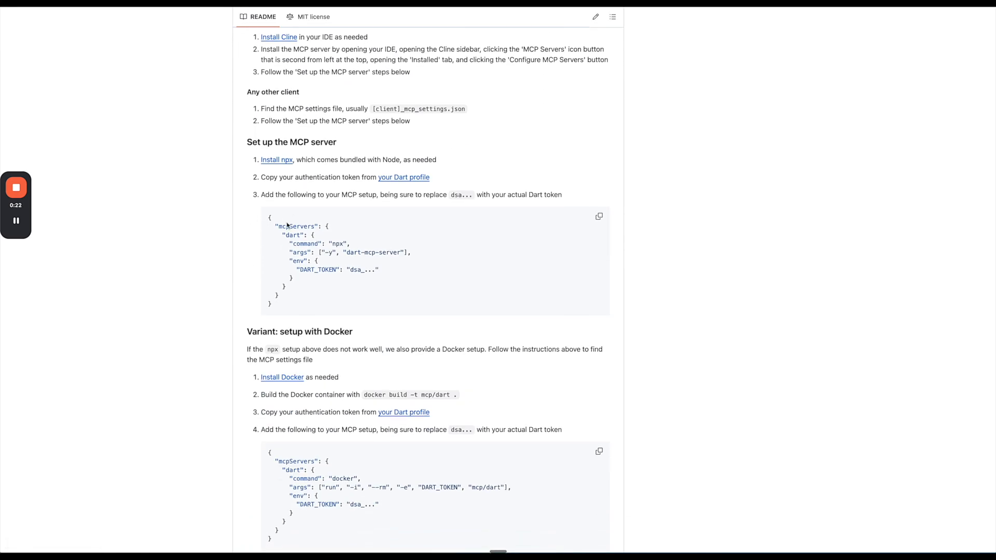
mouse_move(532, 240)
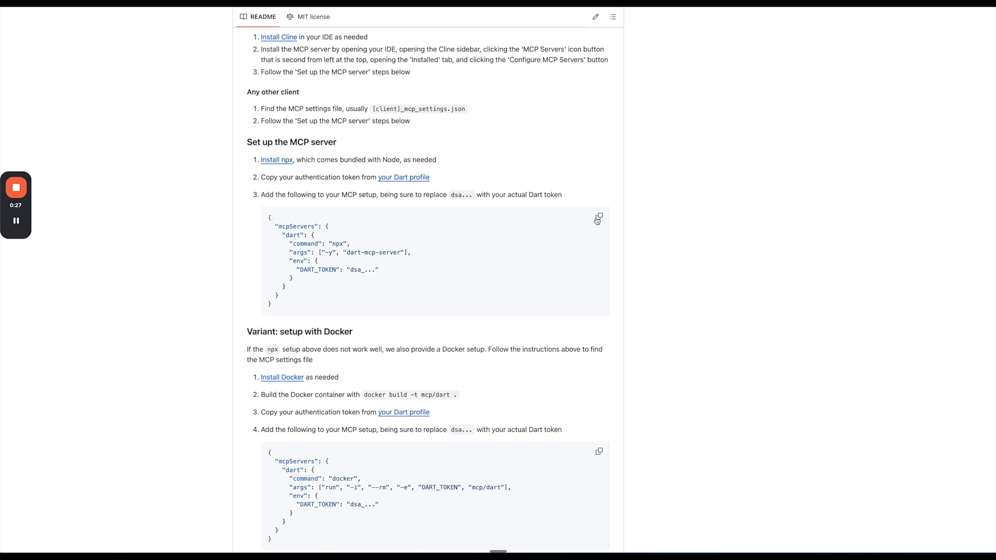
click(597, 218)
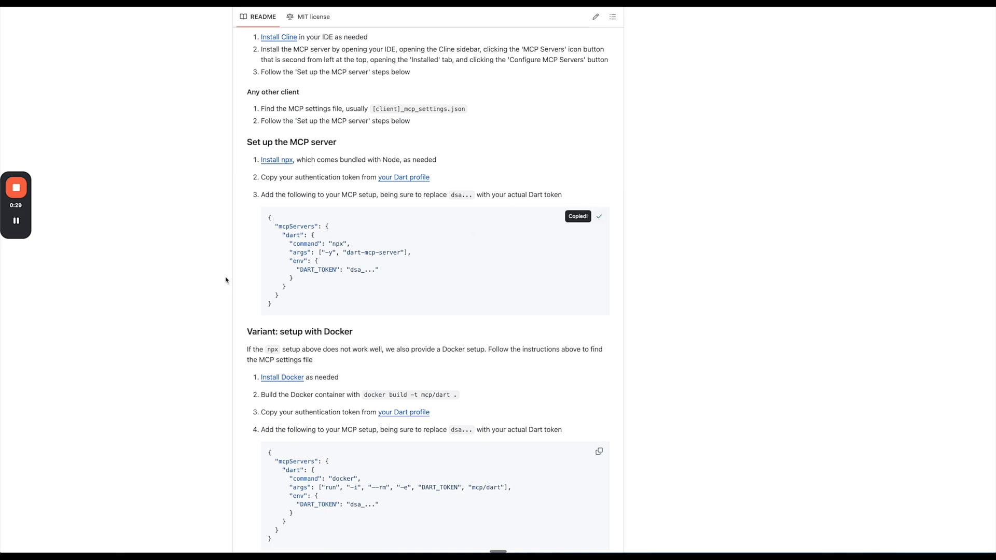
click(16, 221)
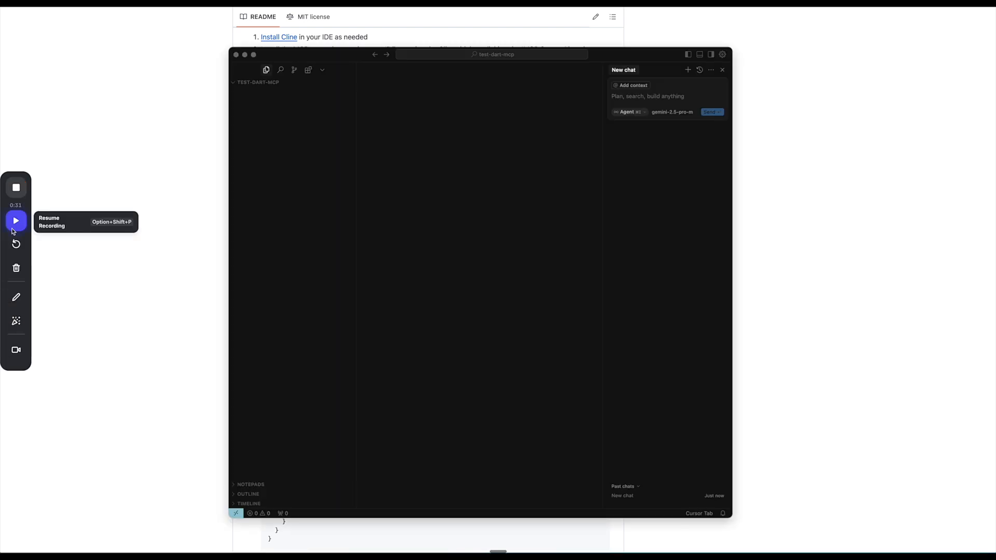
- In Cursor Settings > MCP, add a new global MCP server and paste the Dart config
click(16, 220)
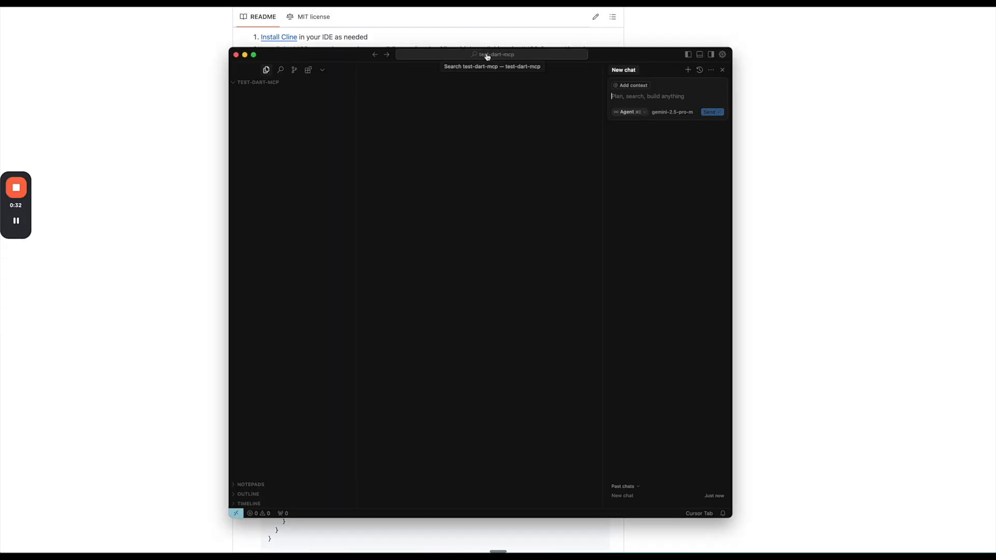
mouse_move(648, 345)
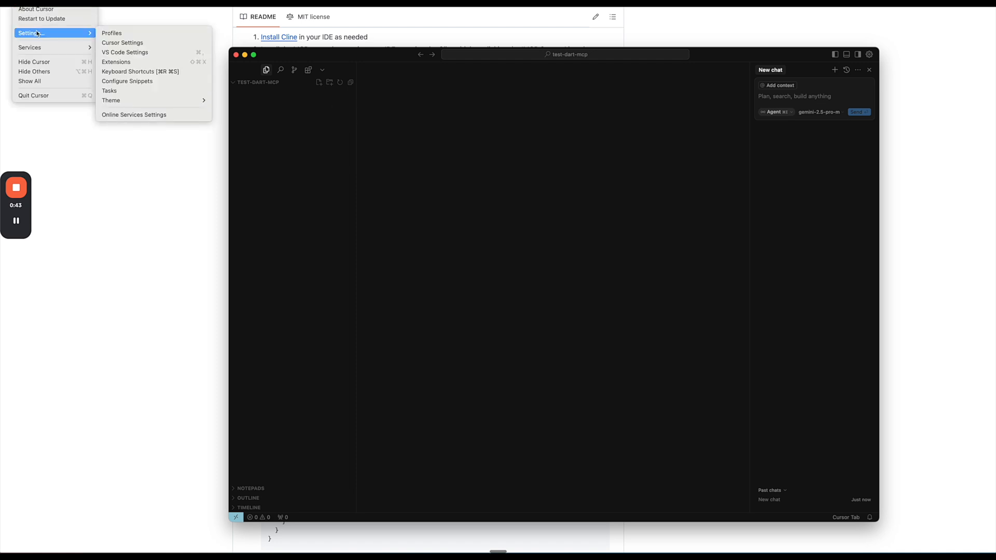
mouse_move(127, 34)
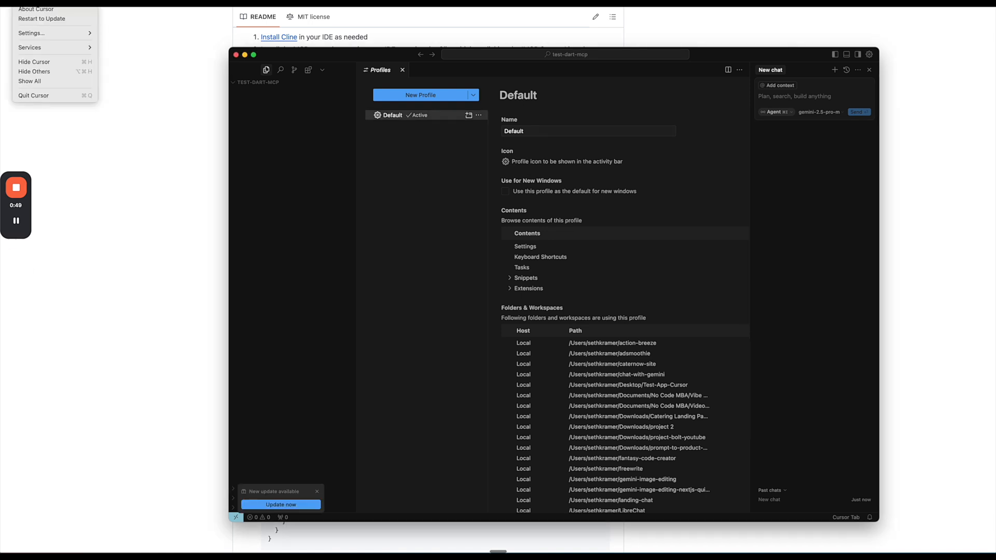
click(324, 116)
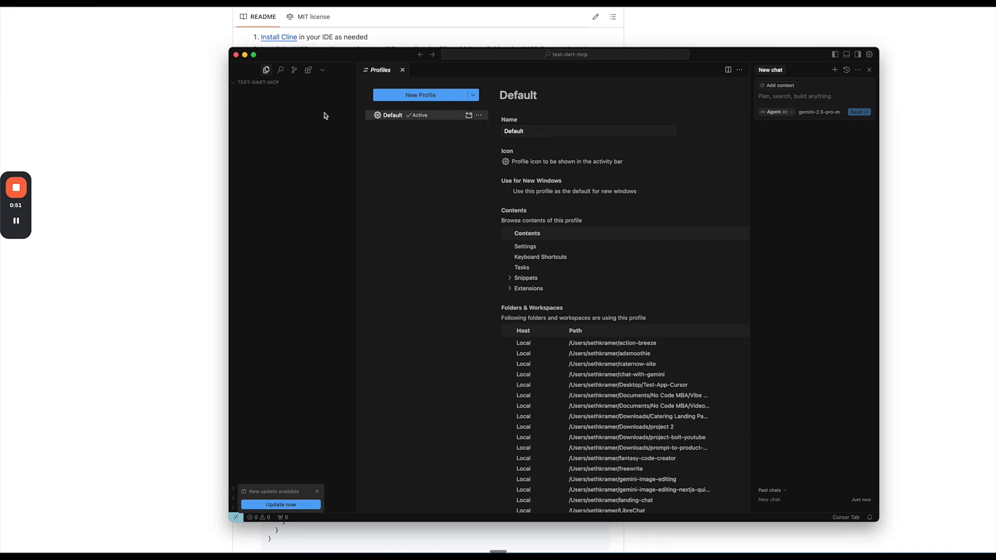
click(29, 34)
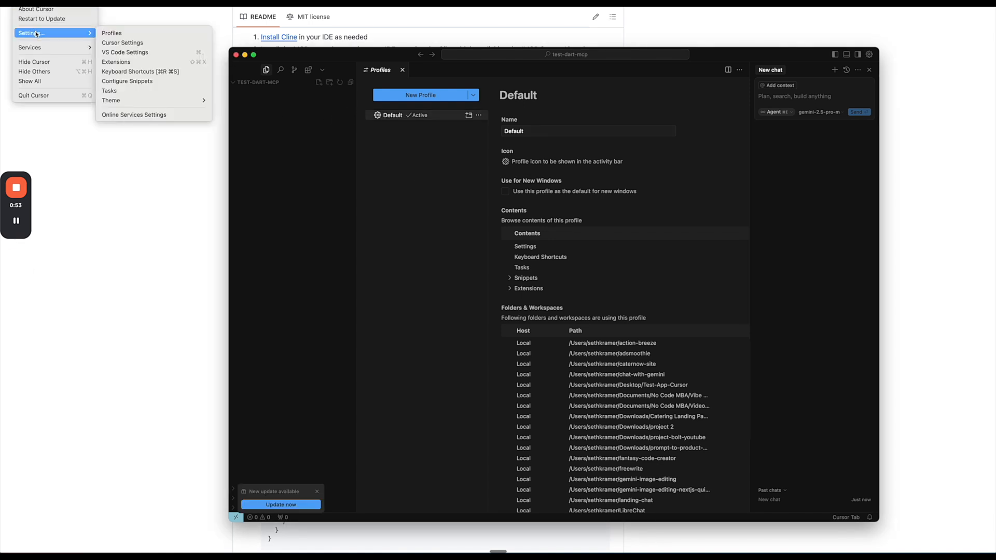
click(122, 43)
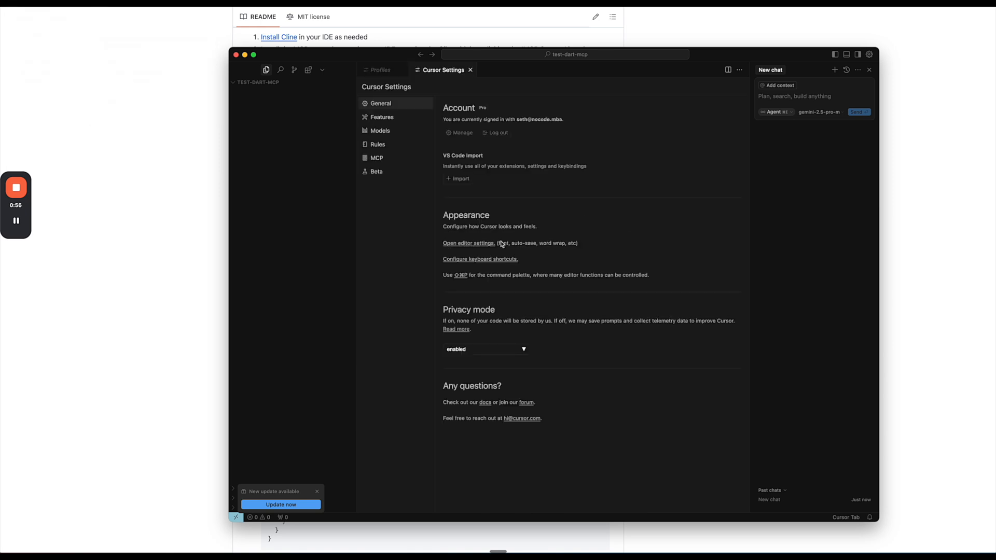
click(376, 158)
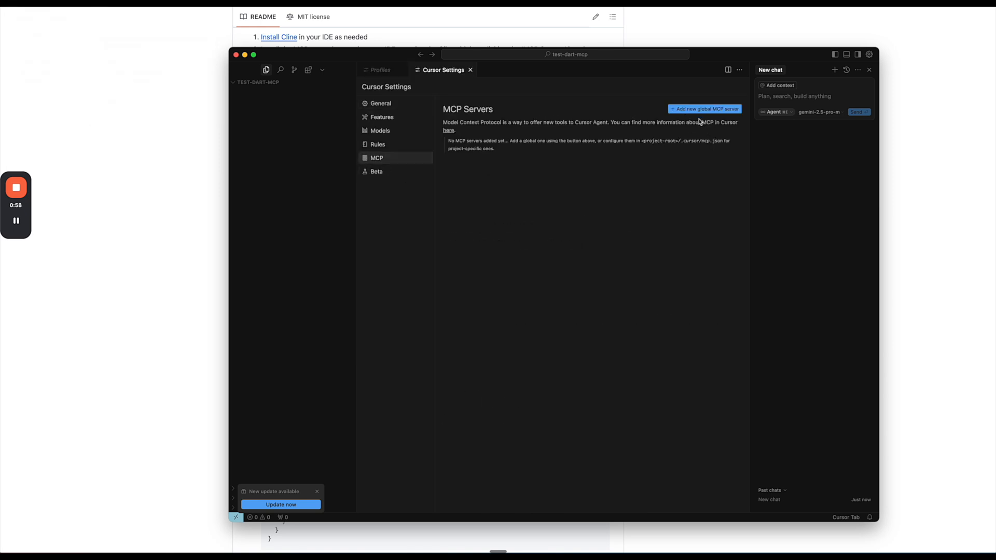
click(704, 108)
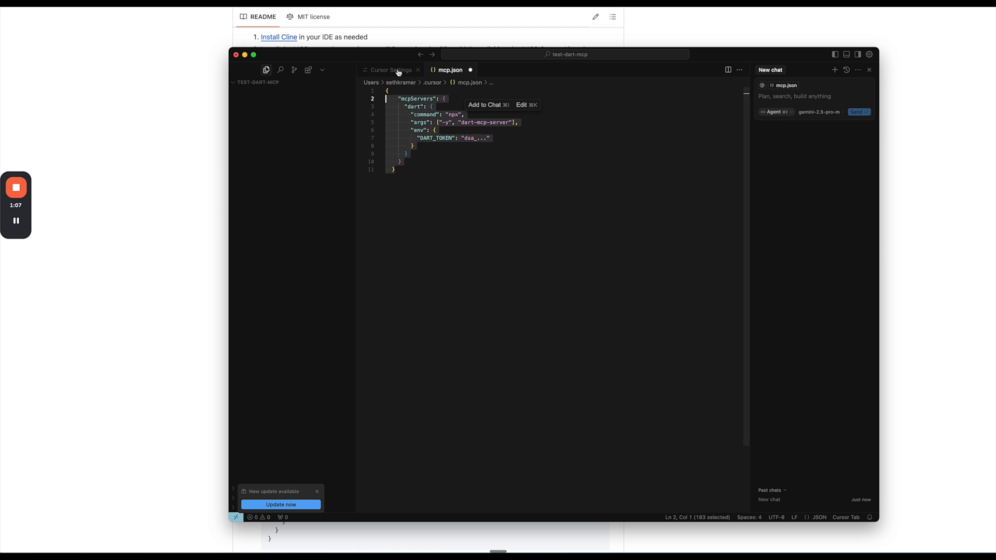
click(400, 161)
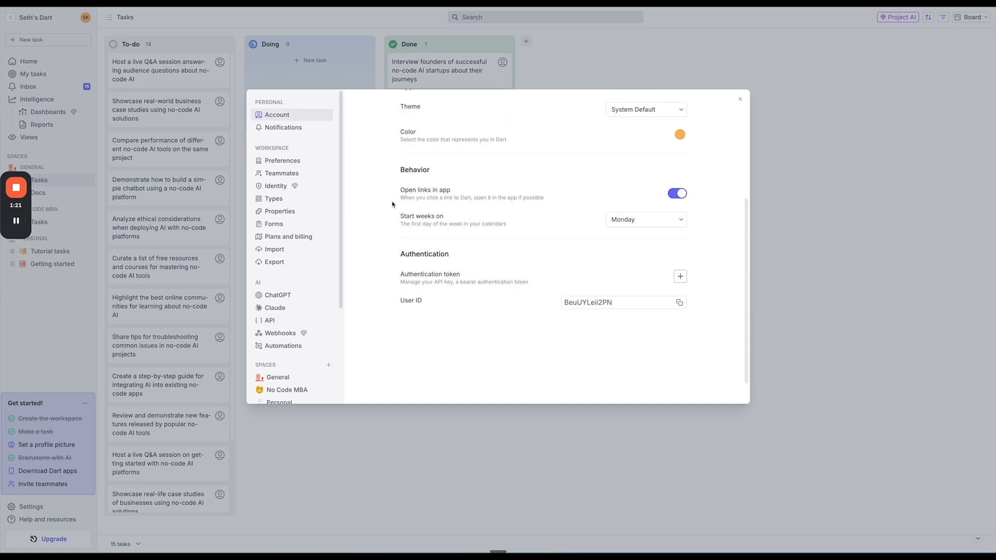
- Generate and copy a new Dart authentication token for DART_TOKEN in mcp.json
scroll(down, 3)
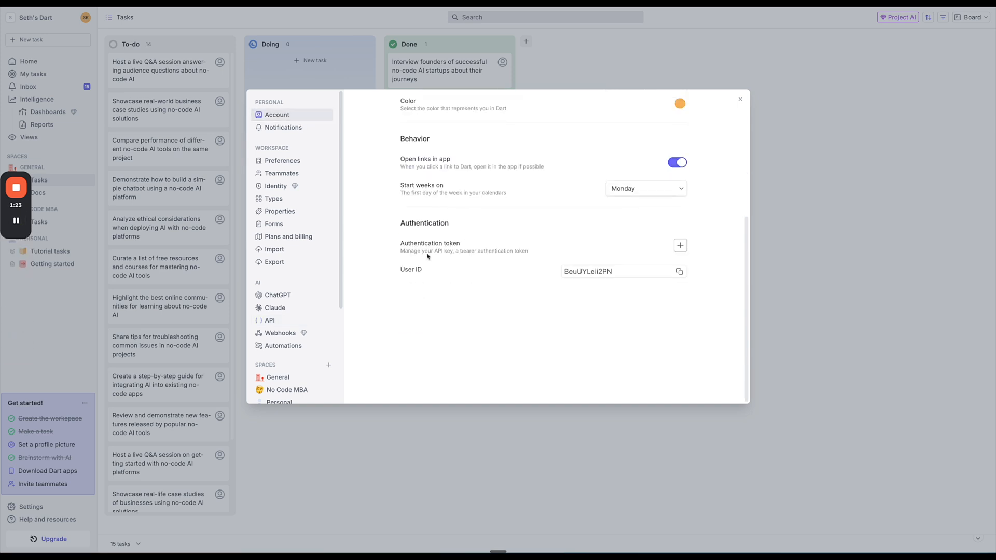
click(680, 246)
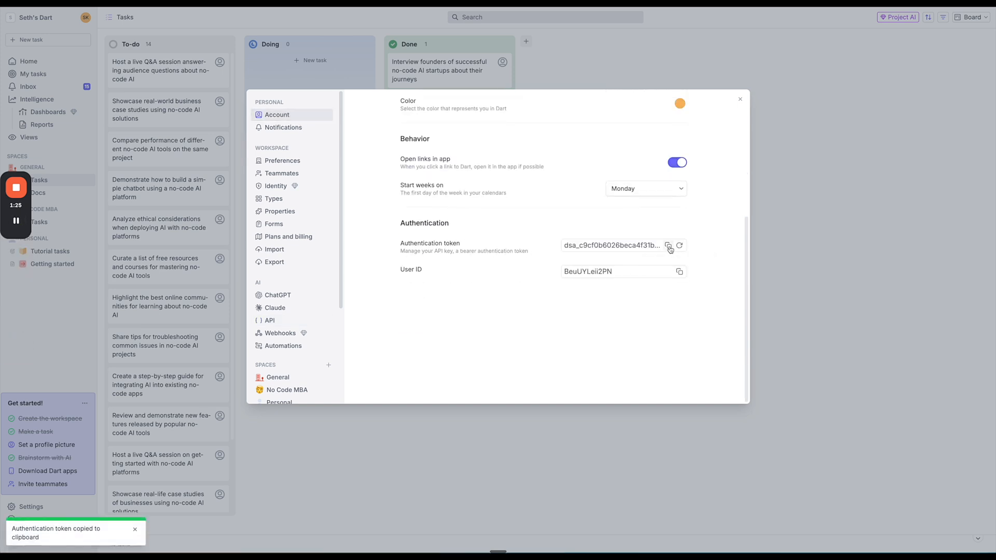
click(668, 245)
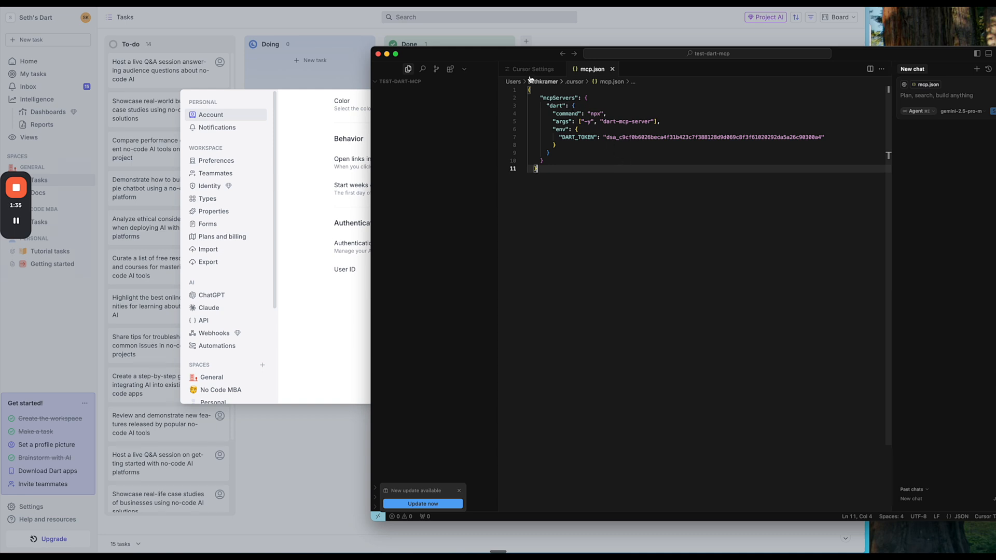
- Restart the dart server from Cursor's MCP settings using its refresh icon
click(532, 68)
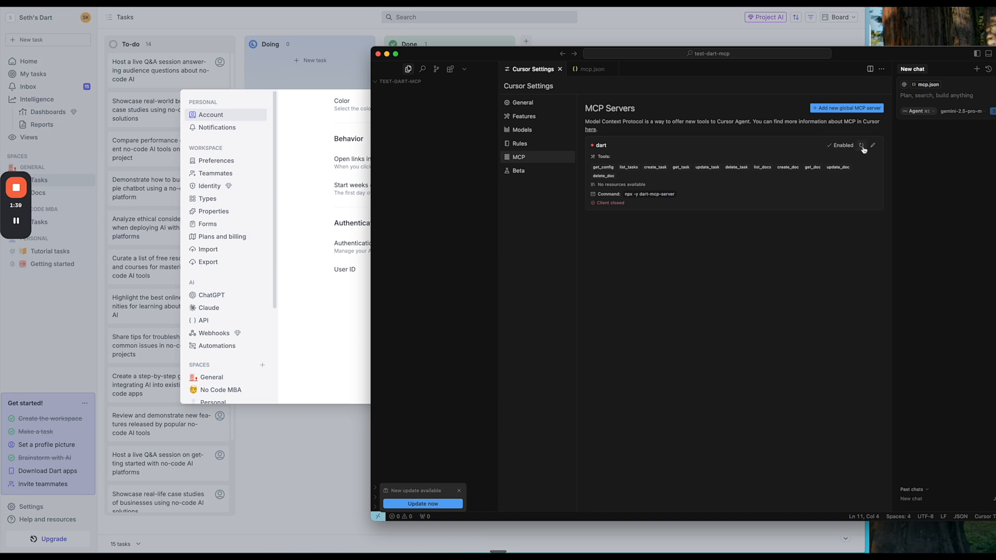
click(863, 145)
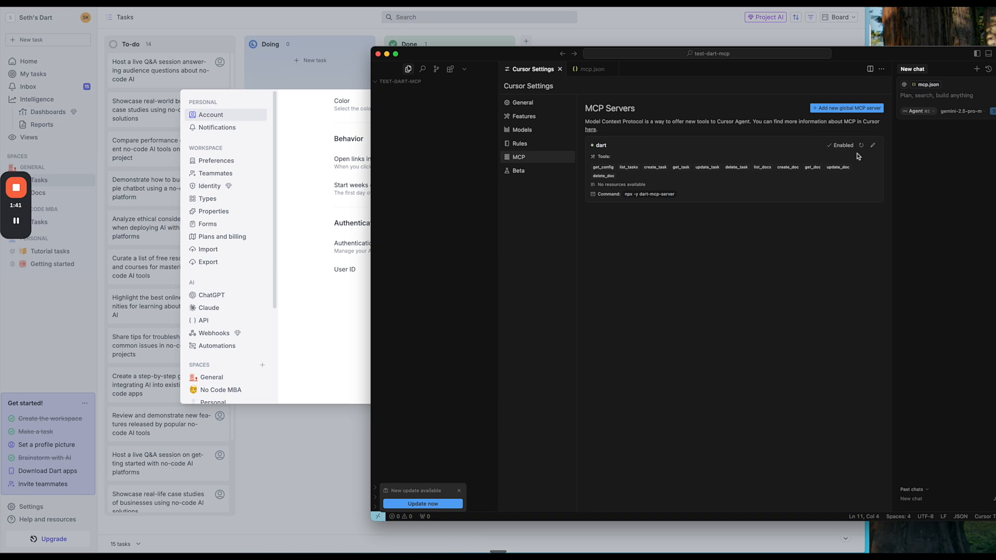
mouse_move(592, 149)
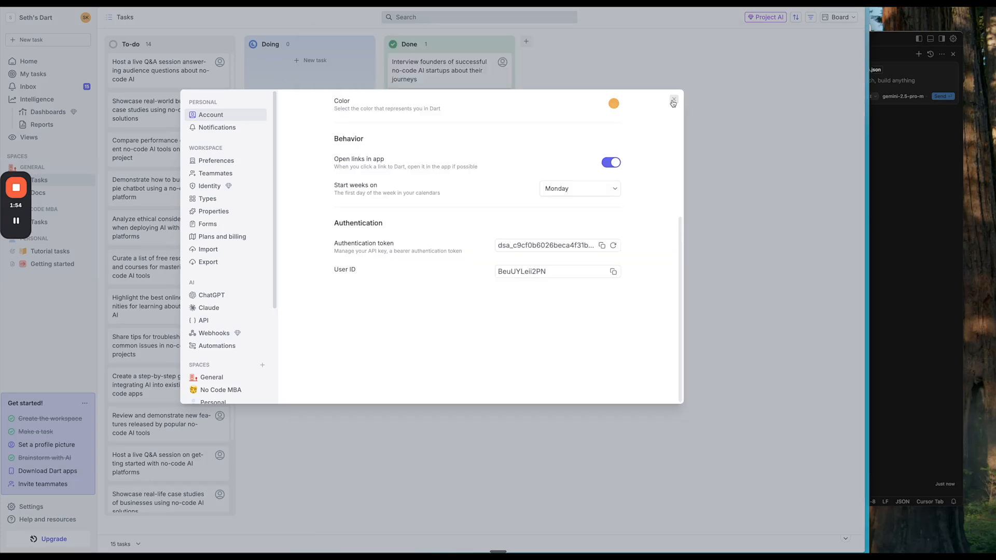
- Create a new Dart space named MCP Dart
click(673, 100)
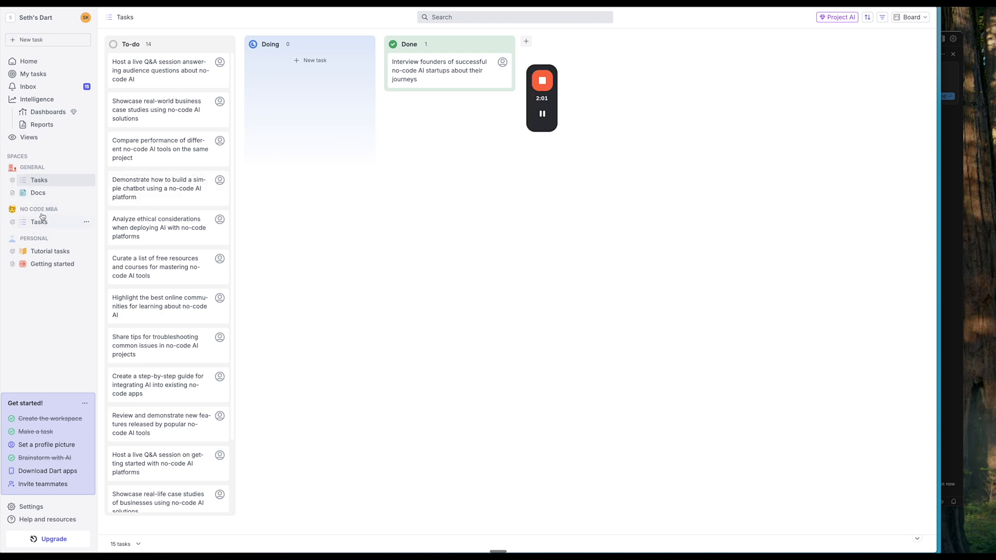
mouse_move(87, 158)
text(MCP)
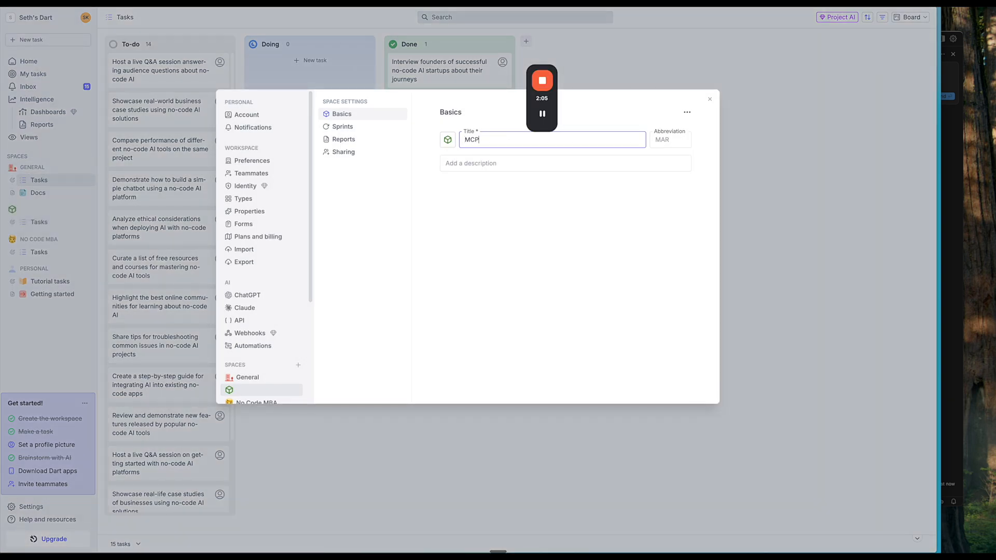
text(Dart)
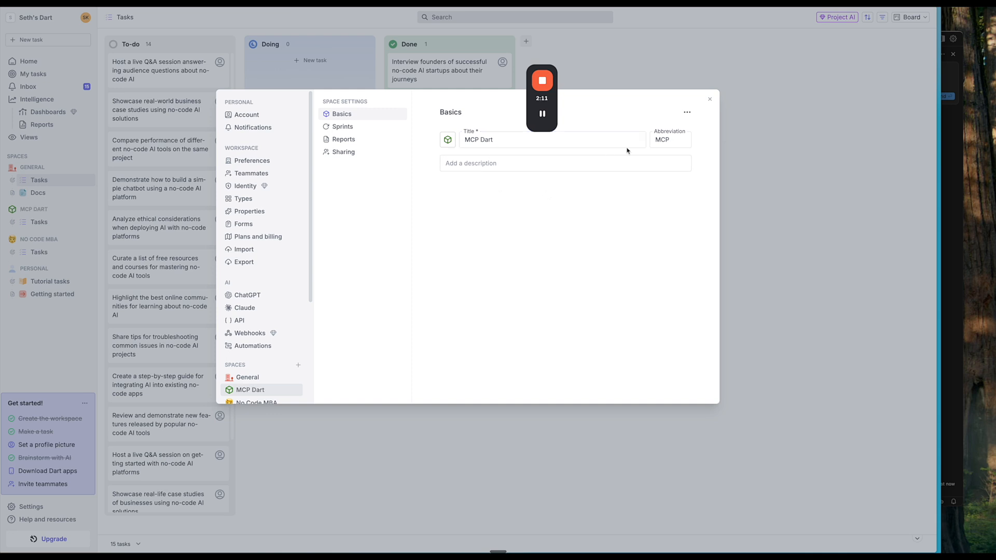
click(710, 99)
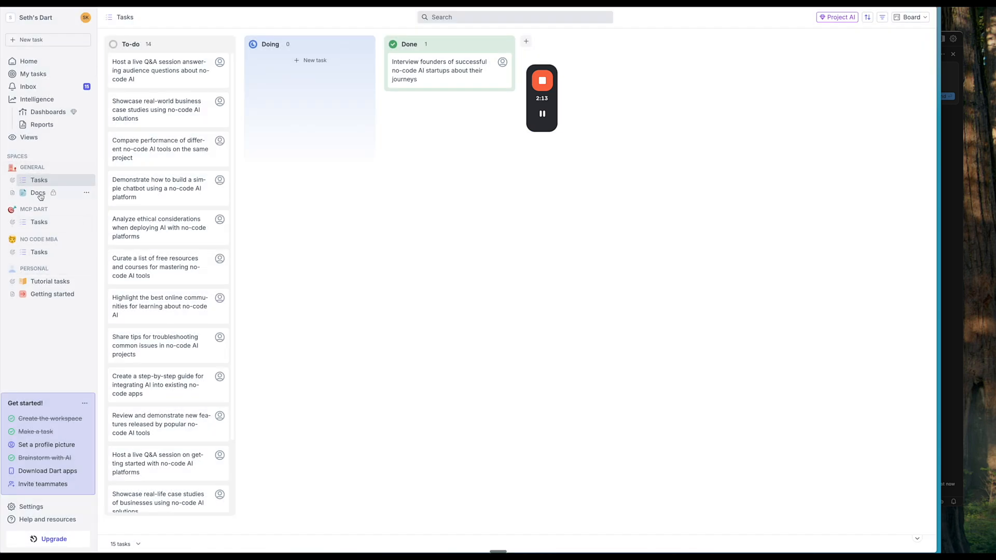
- On the MCP Dart board, add To-do task 'Create an HTML and CSS Landing page for a SaaS product.'
click(39, 221)
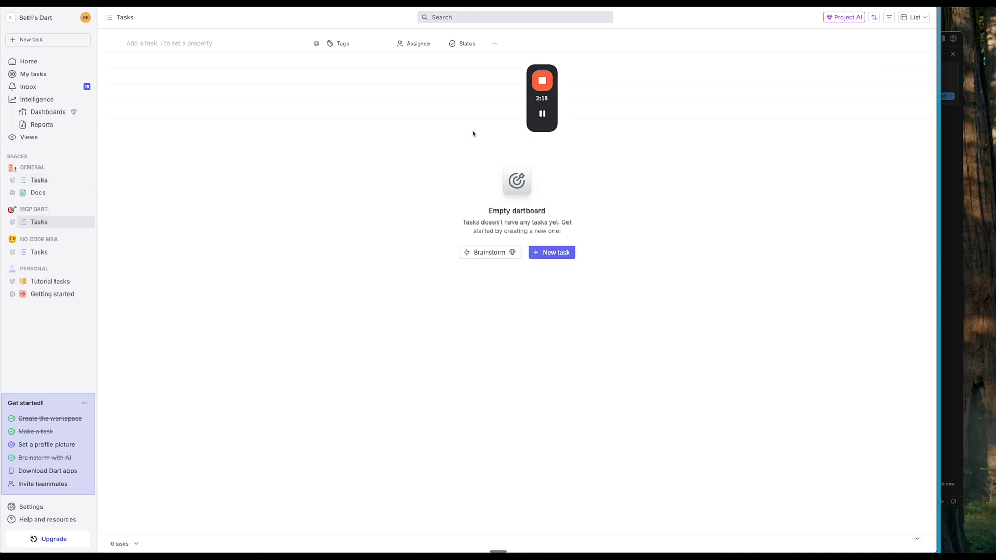
click(913, 17)
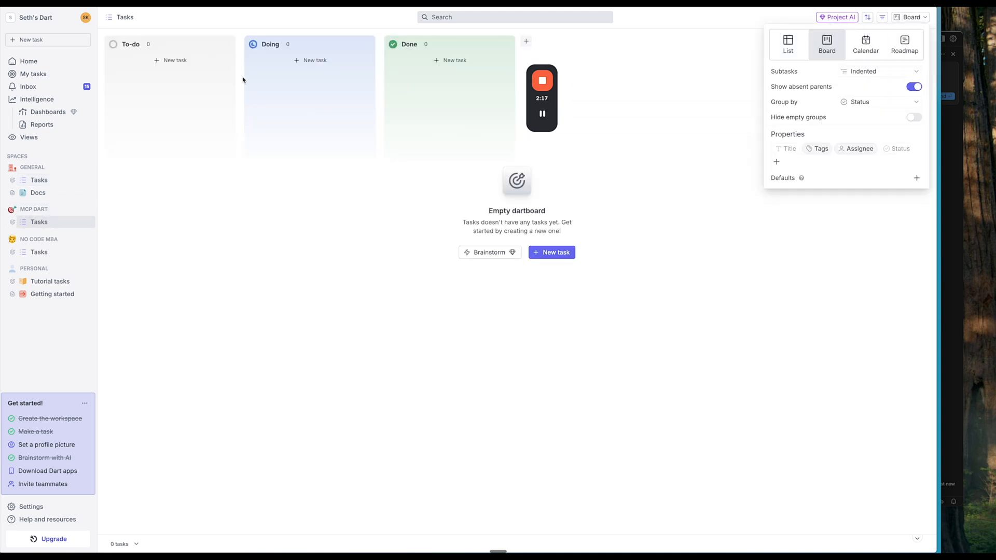
click(175, 60)
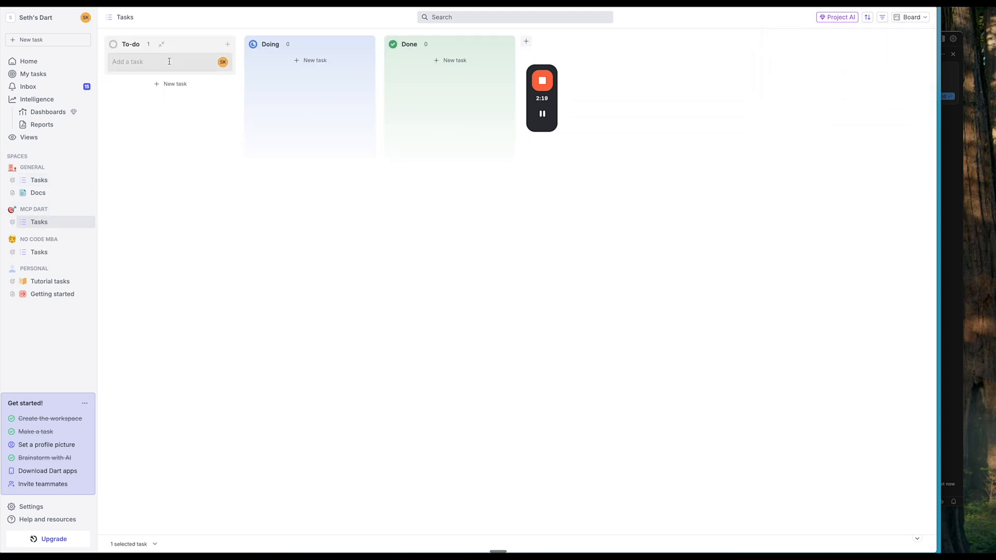
text(Buidl ou)
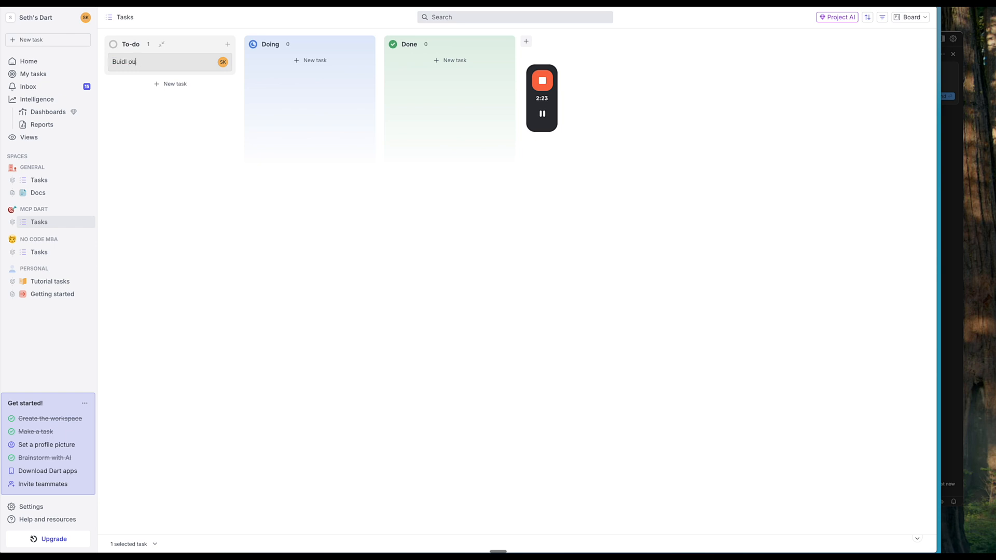
text(Create an HTML an)
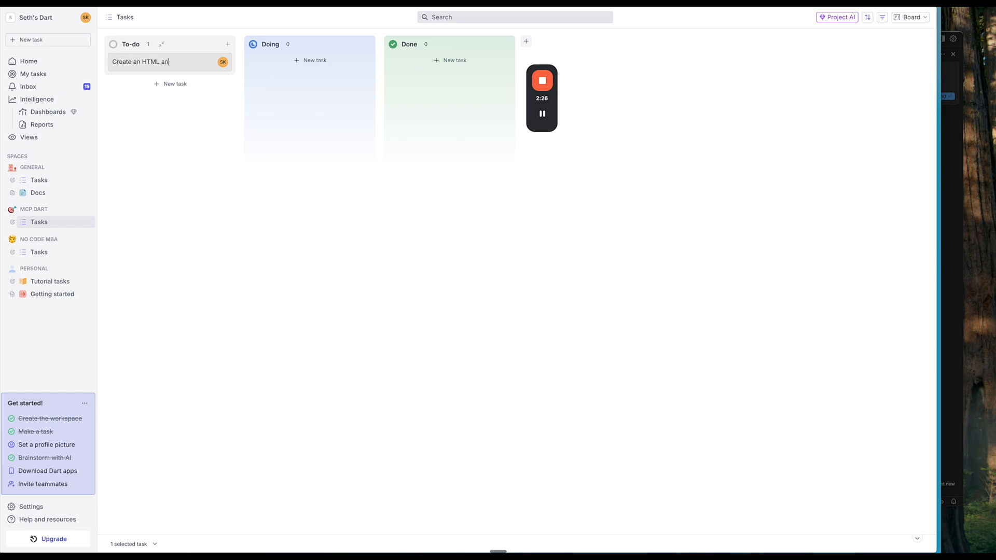
text(d CSS)
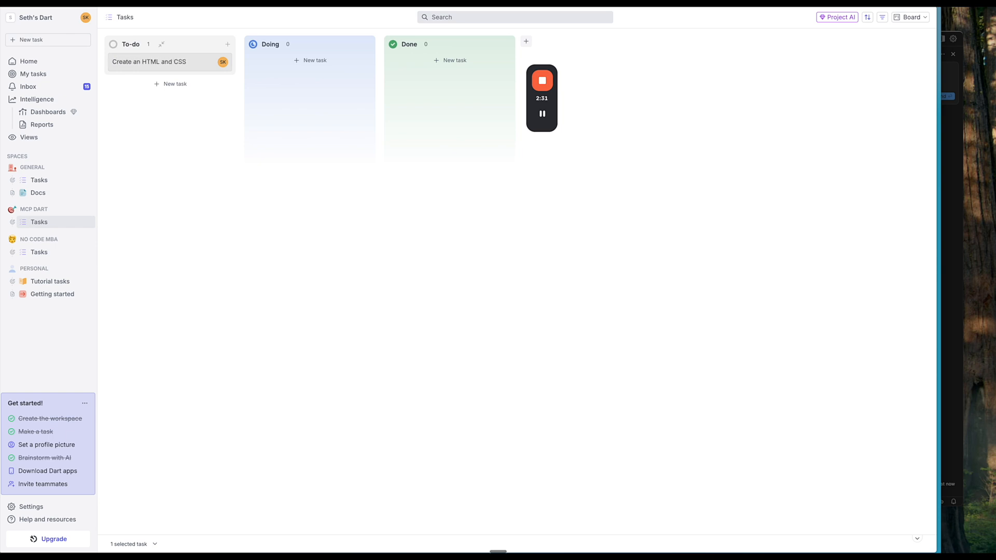
text(Landing page for)
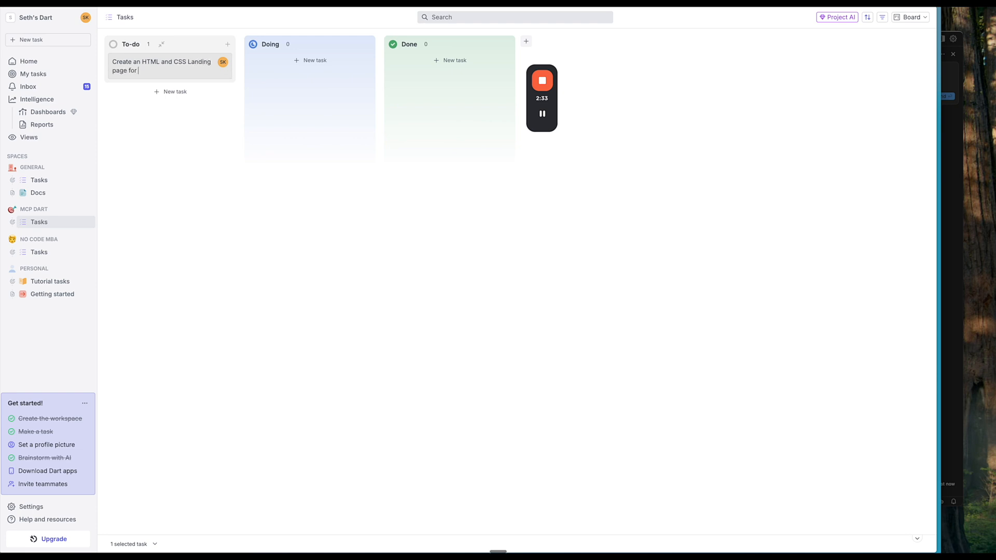
text(a SaaS product.)
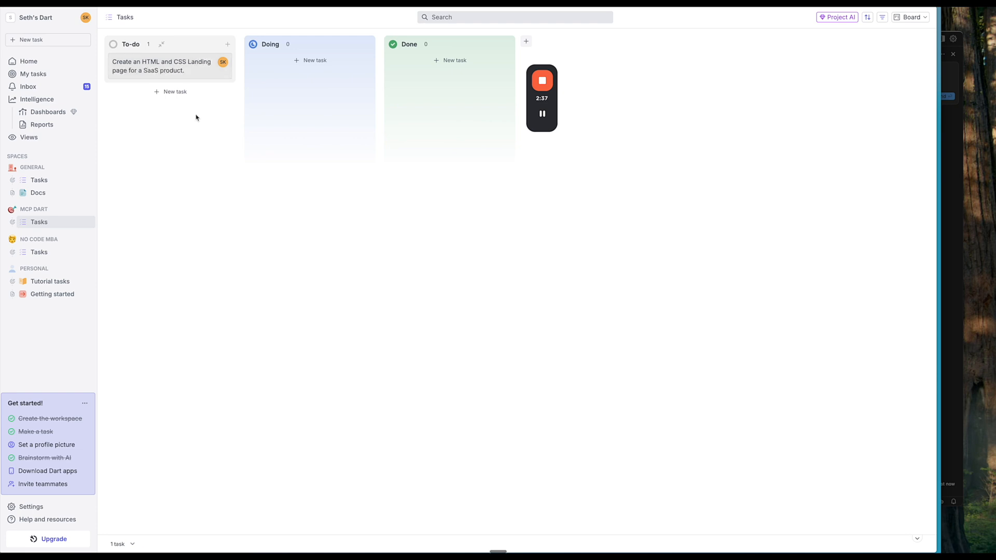
mouse_move(243, 72)
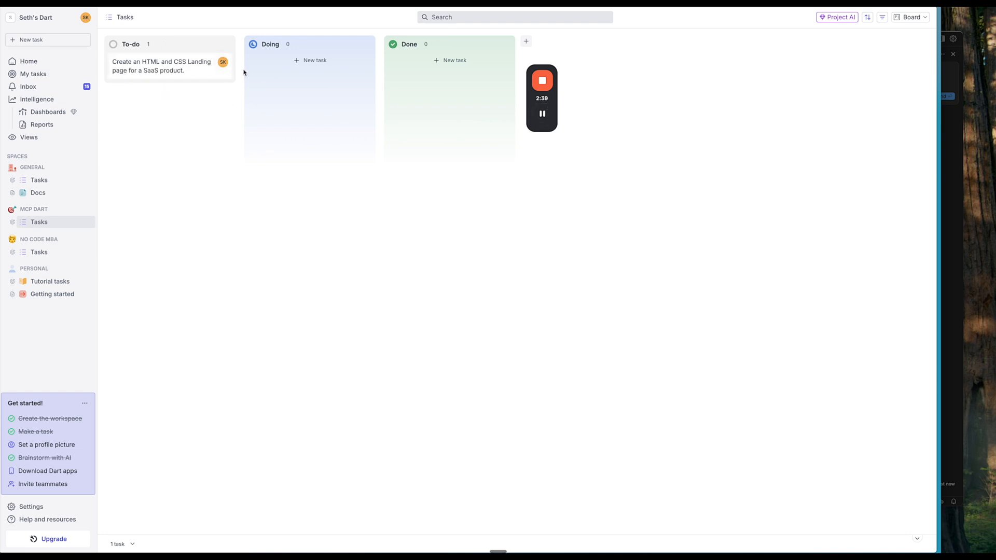
- Open the landing-page task and have Task AI break it into subtasks
click(162, 66)
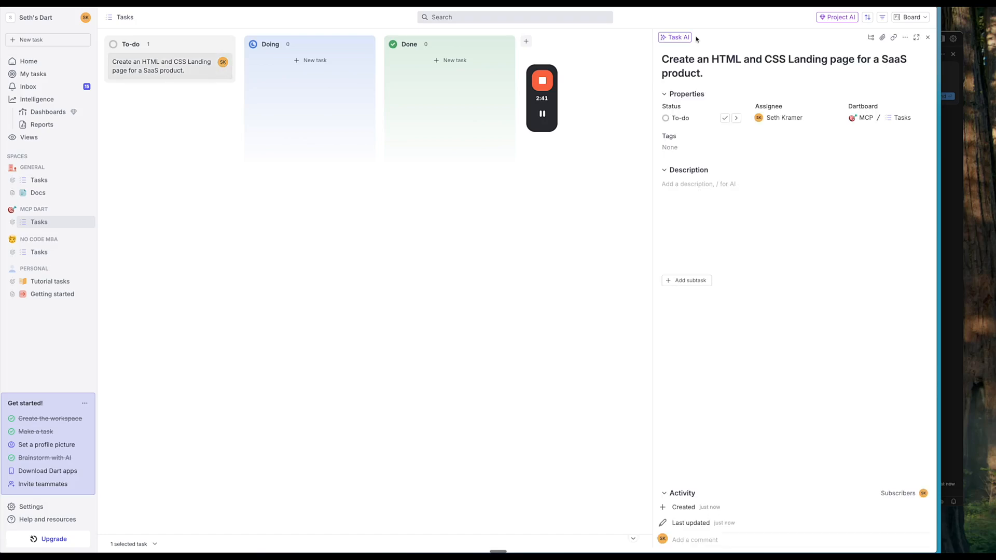
click(674, 36)
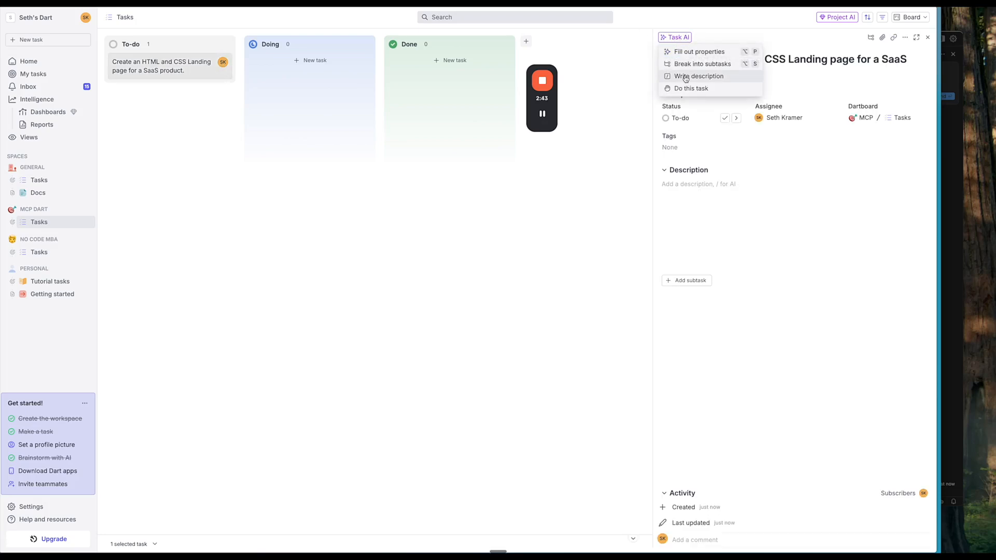
click(702, 64)
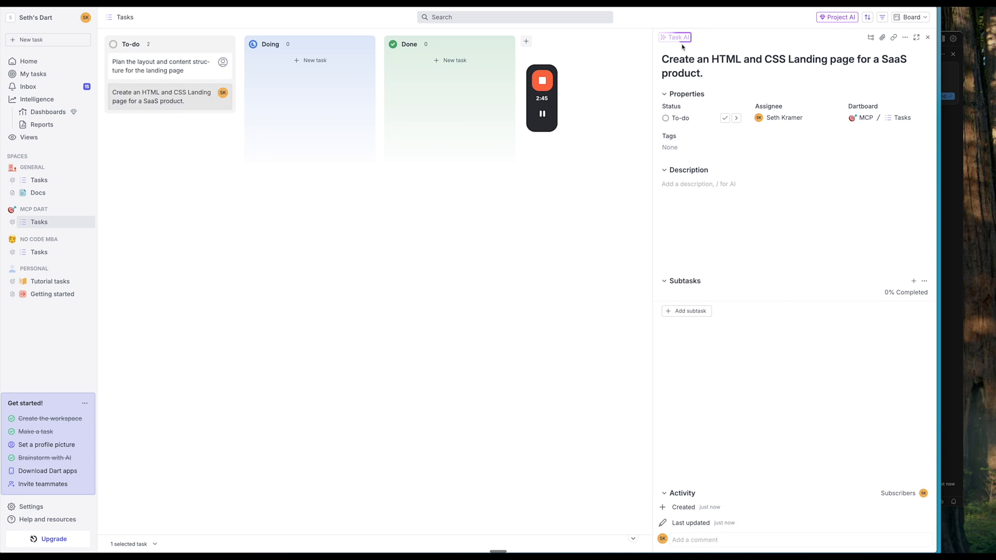
- Have Task AI write a description for the landing-page task
click(674, 37)
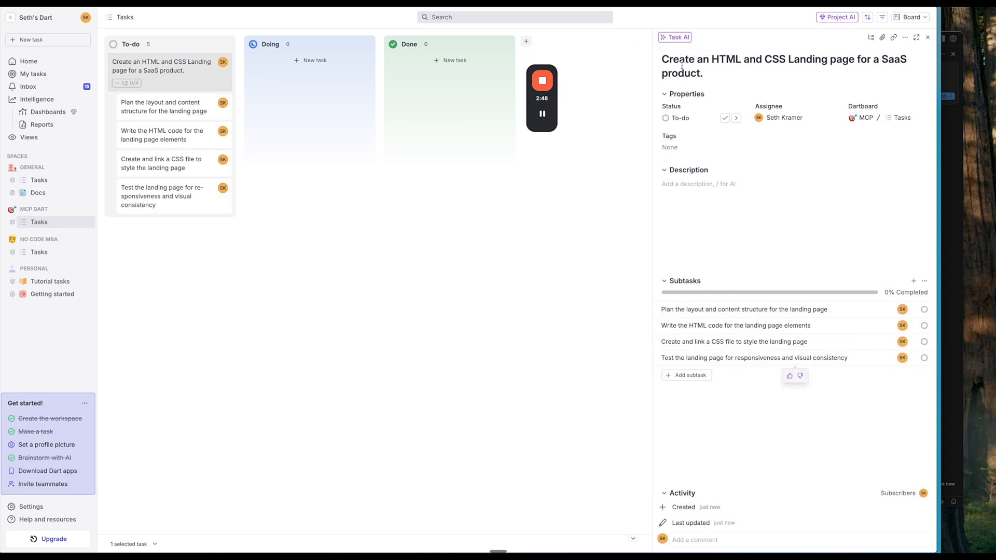
click(674, 37)
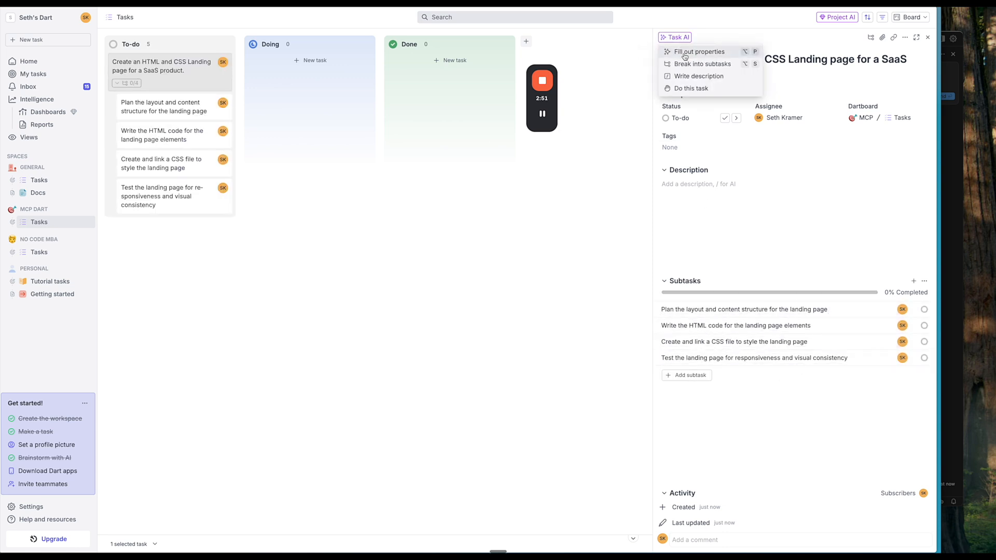
click(699, 77)
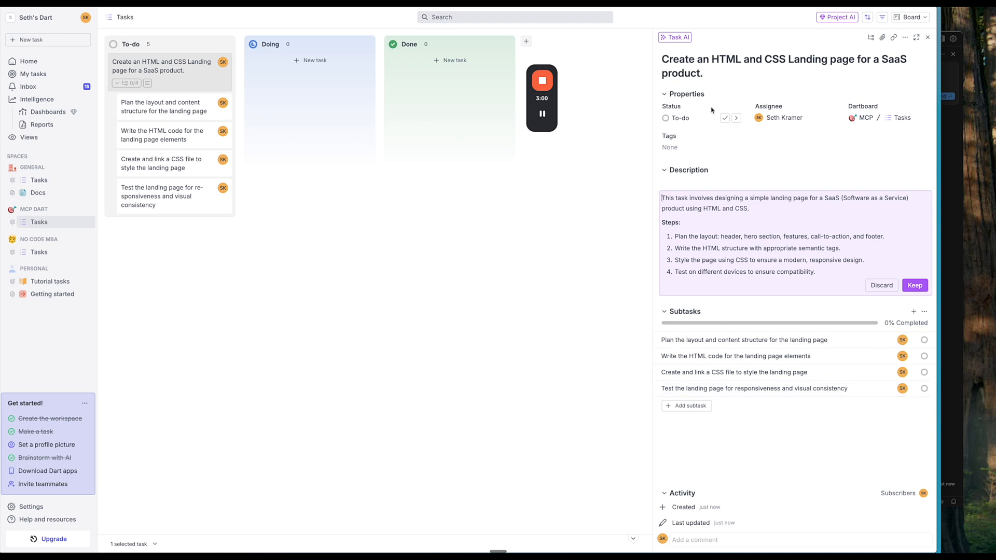
mouse_move(846, 230)
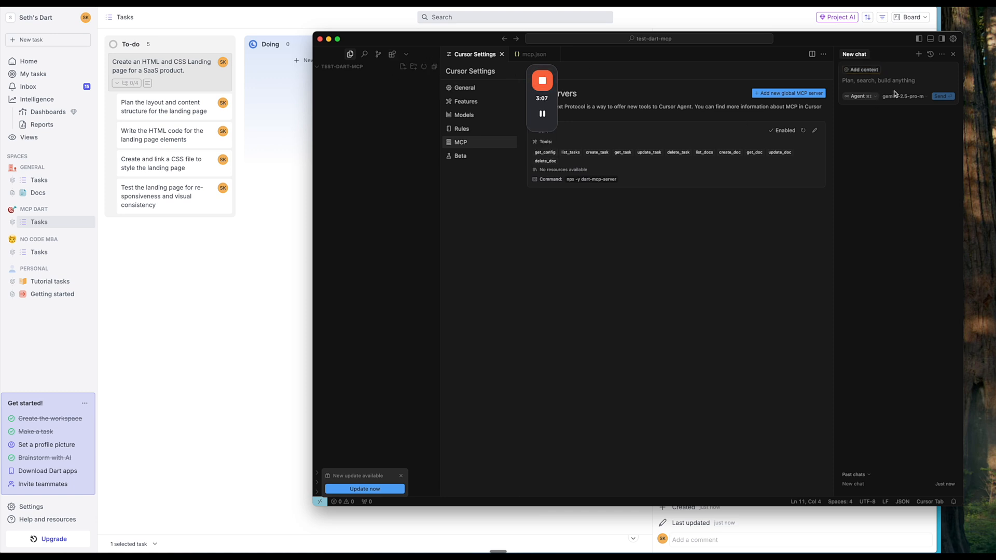
- Ask the agent for unfinished MCP DART tasks and approve the list_tasks tool run
click(902, 96)
text(please list_tasks that are not done in the MCP DART board)
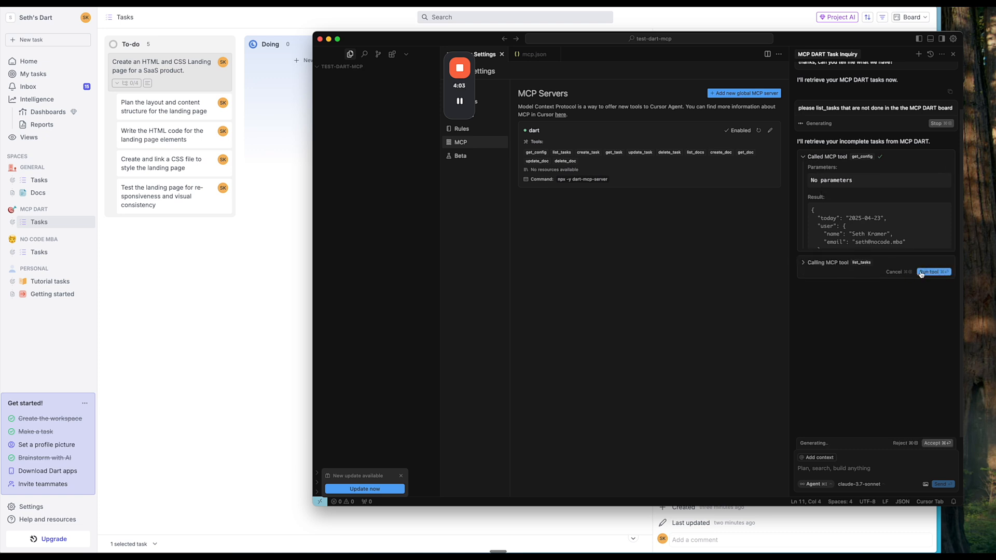
click(934, 272)
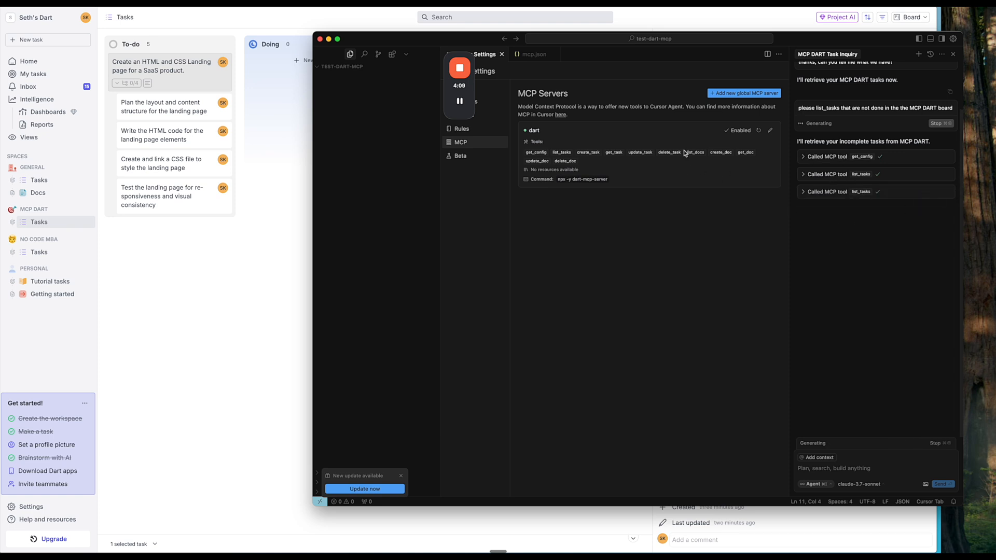
mouse_move(459, 102)
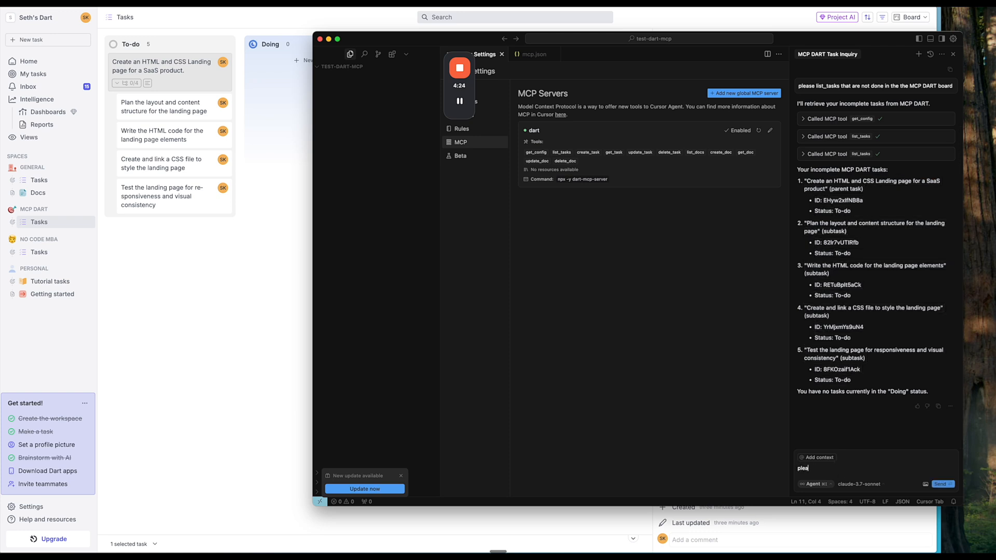
- Ask the agent to start the planning subtask by task id and update its Dart status
text(please start working on)
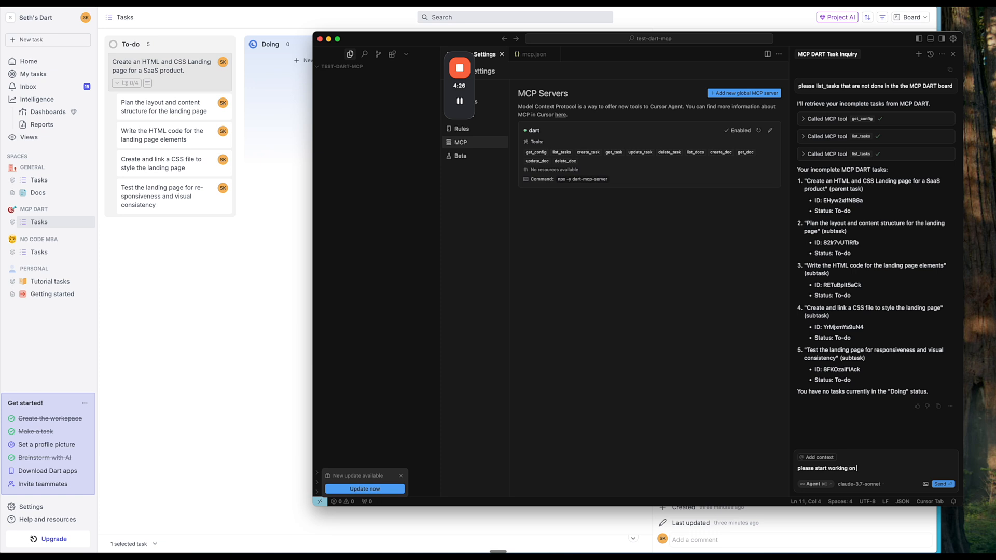
text(task id 82lr7vUTIRfb)
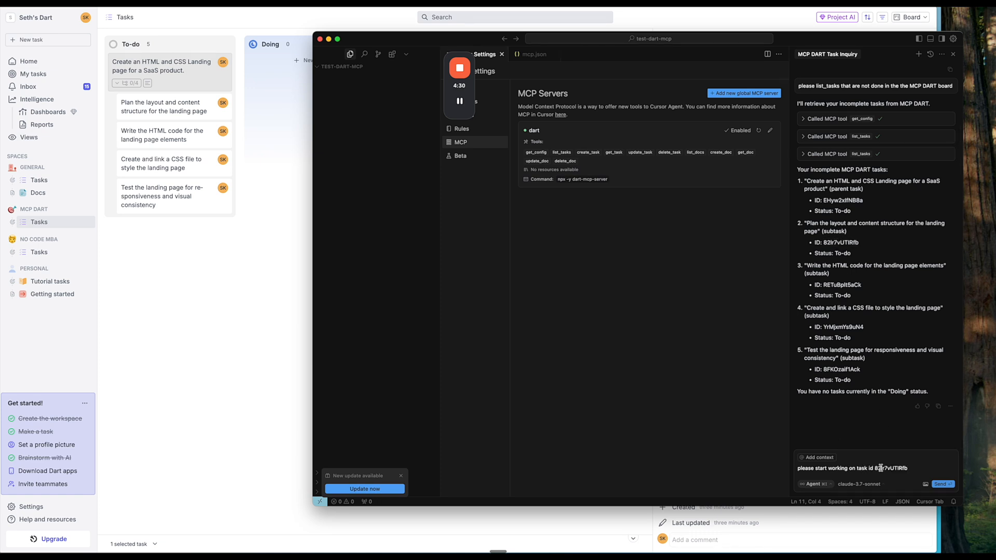
text(, and update_task in Dart)
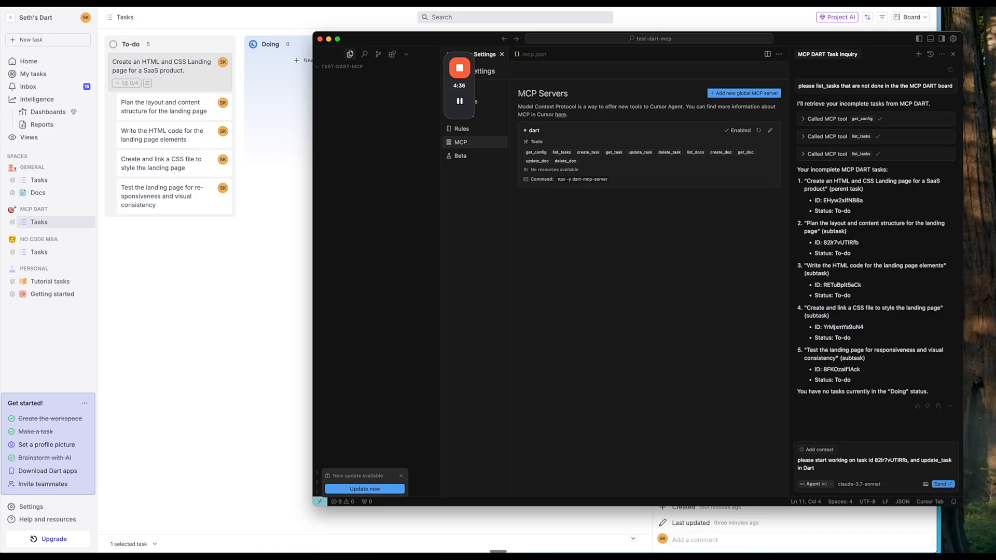
click(942, 484)
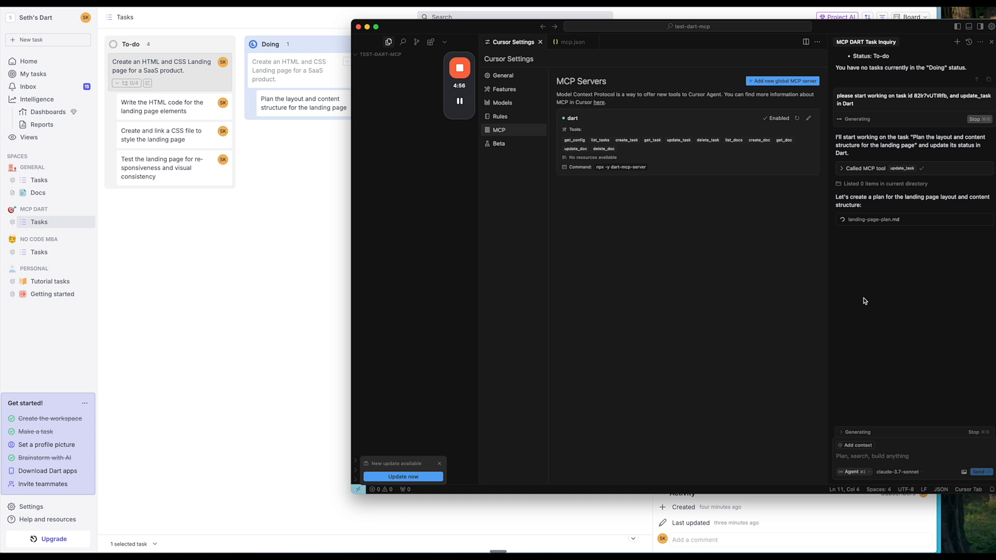
mouse_move(575, 326)
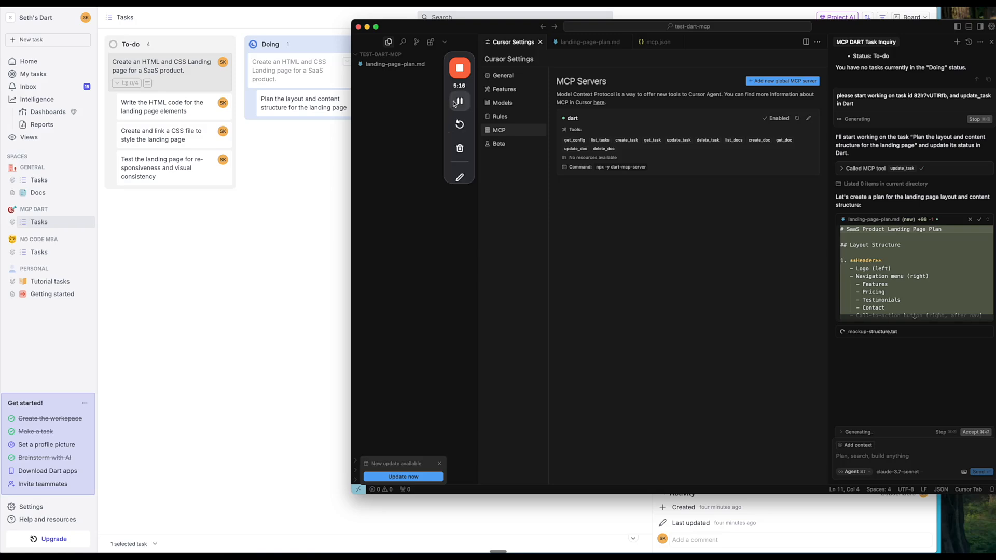
mouse_move(459, 102)
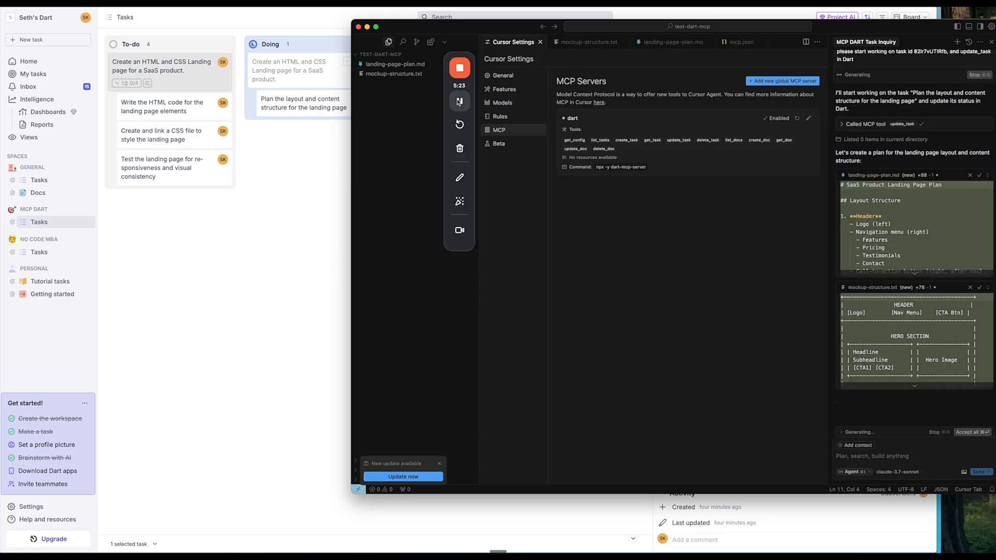
click(458, 102)
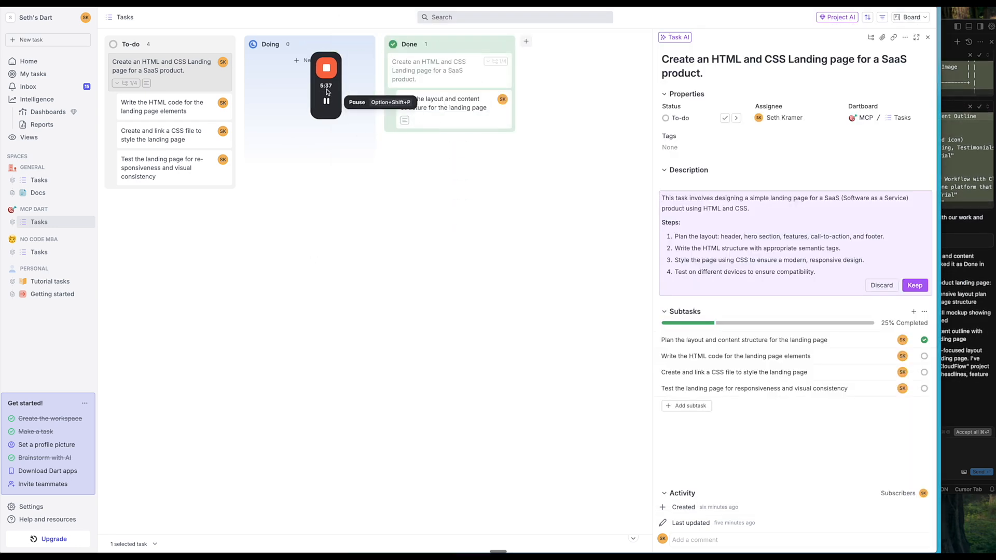
- Open 'Plan the layout and content structure' in Done and scroll through its summary
click(444, 102)
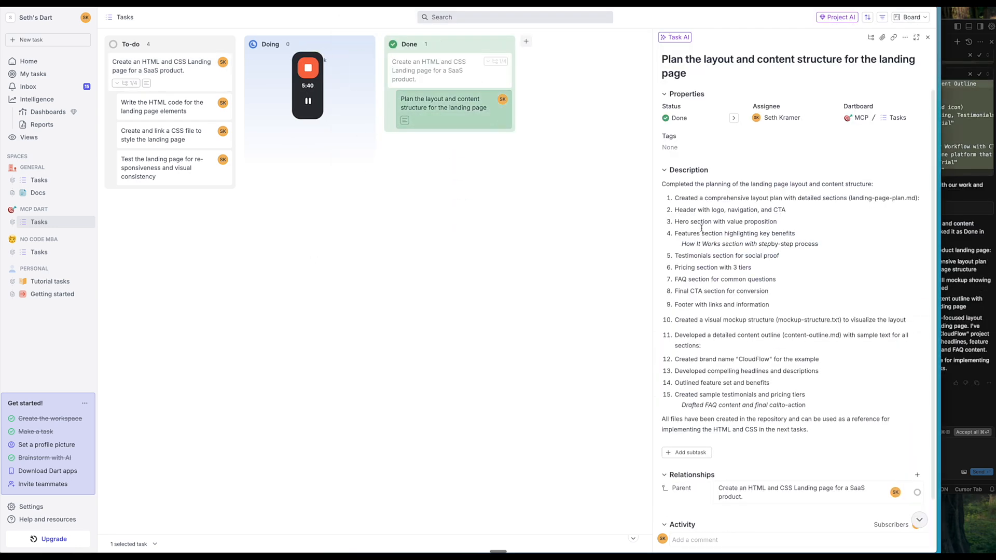
scroll(down, 3)
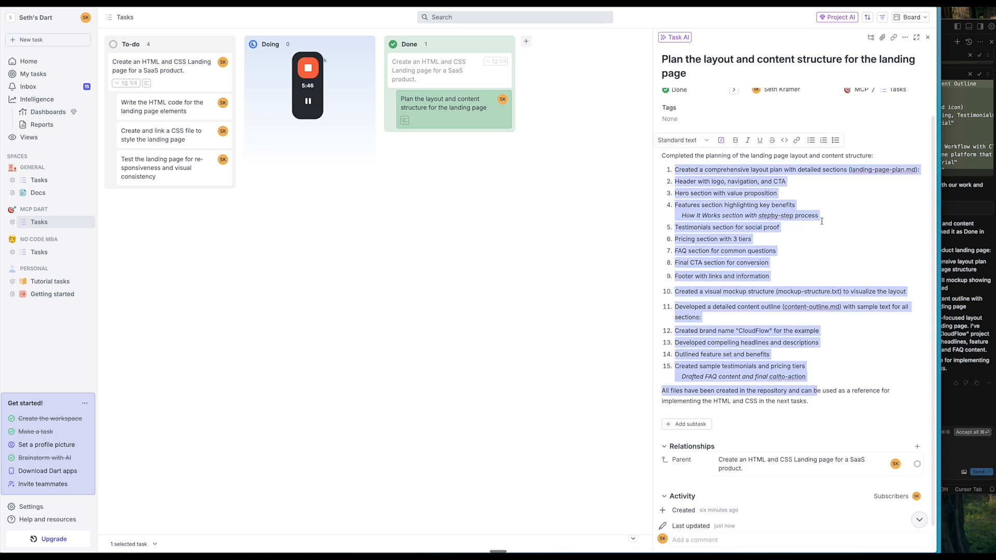
mouse_move(949, 256)
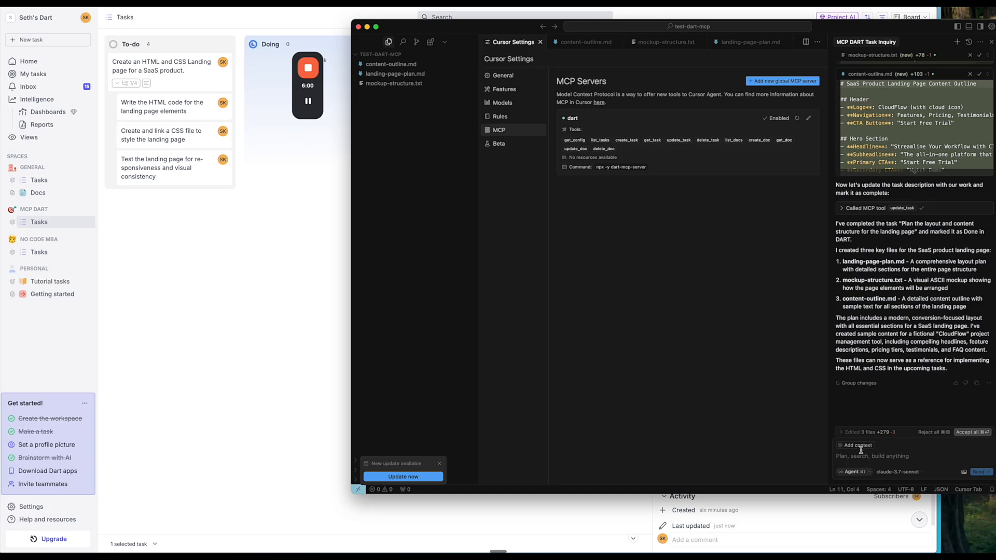
mouse_move(744, 240)
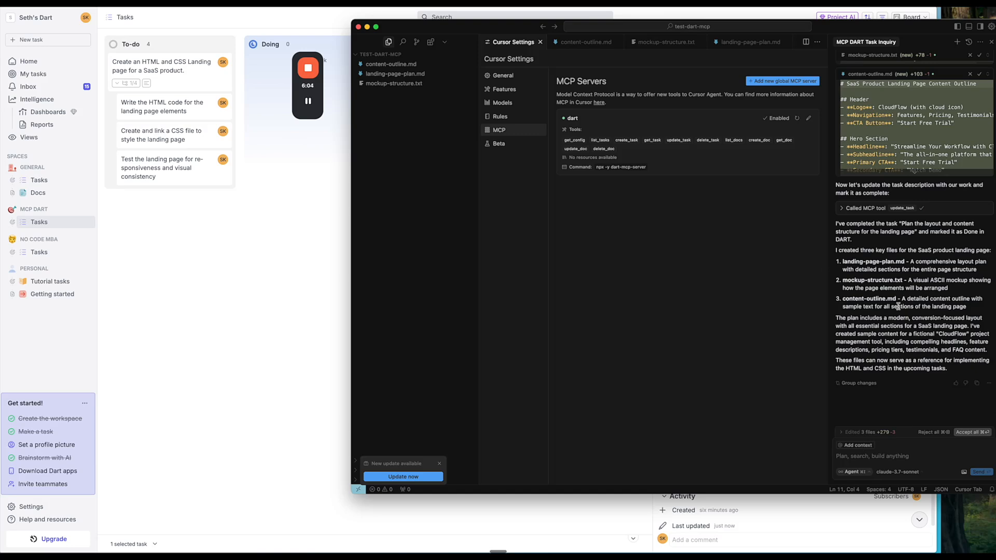
mouse_move(887, 391)
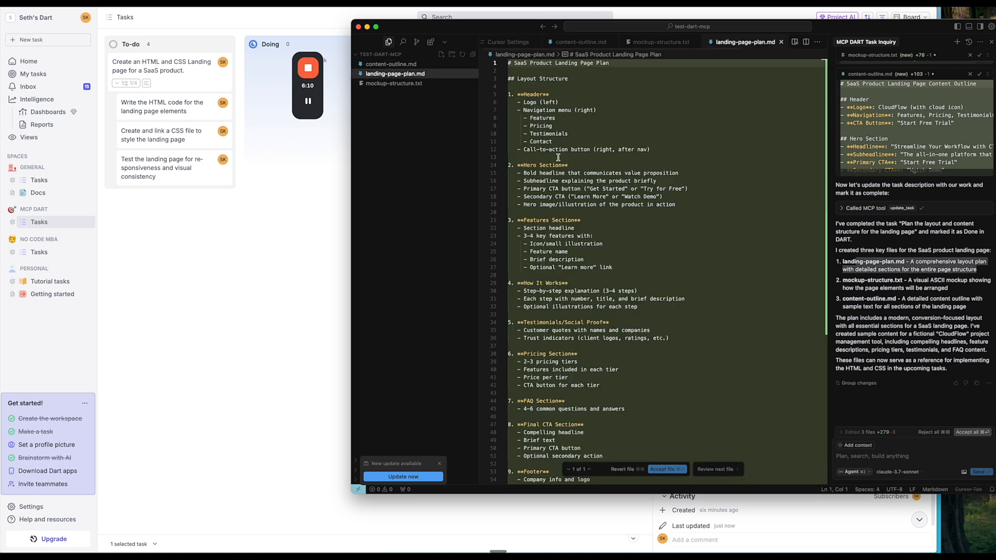
- Review the plan files, then send 'now please work on this task' to the agent
click(391, 64)
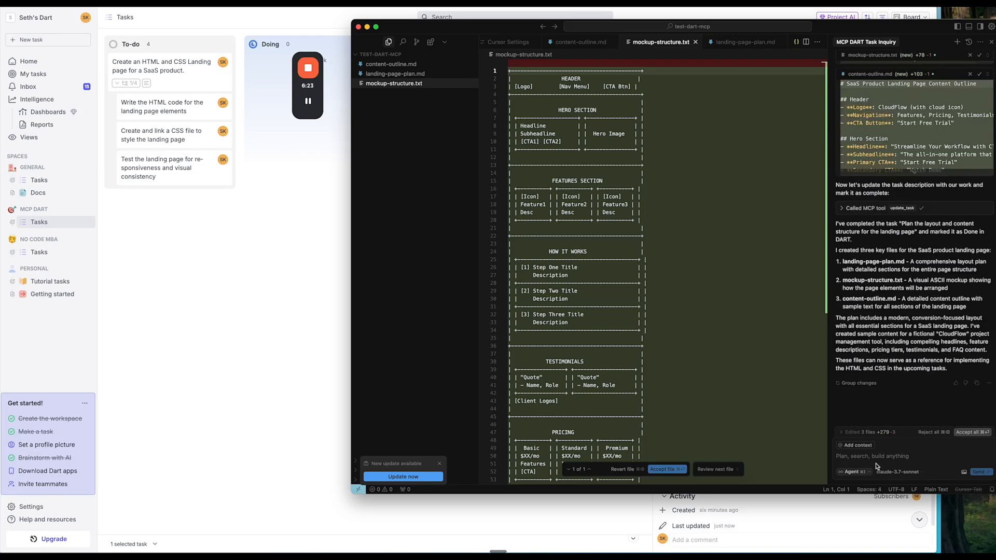
text(now please work on this t)
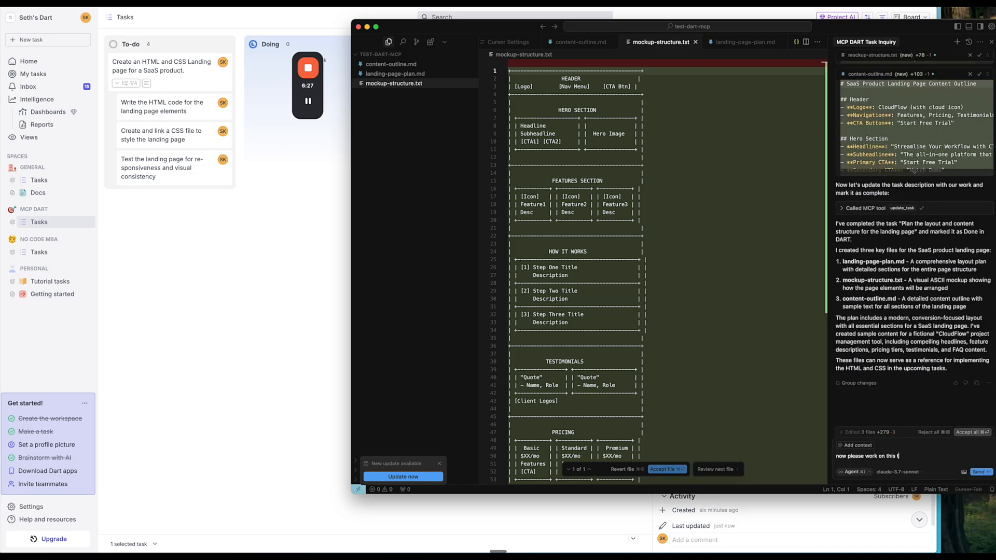
click(981, 473)
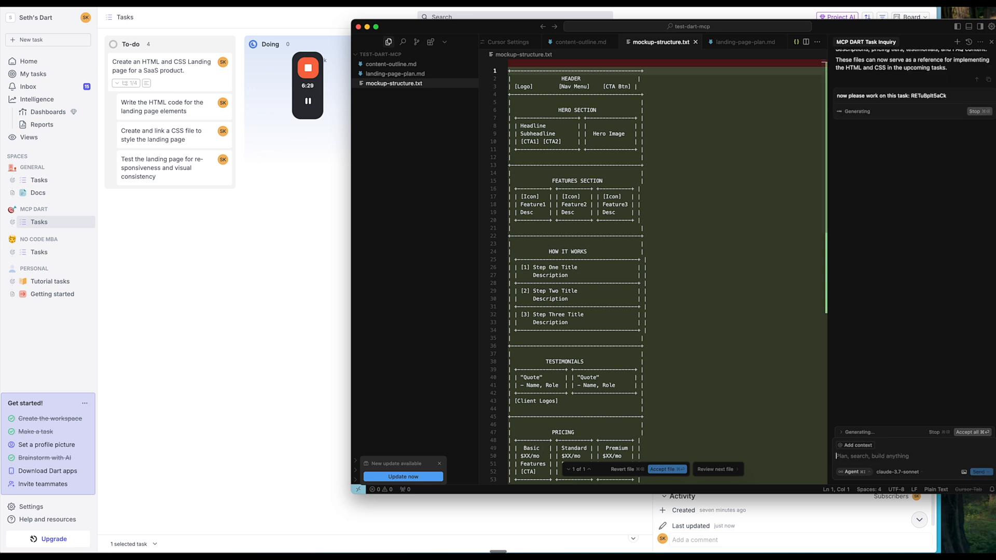
click(308, 101)
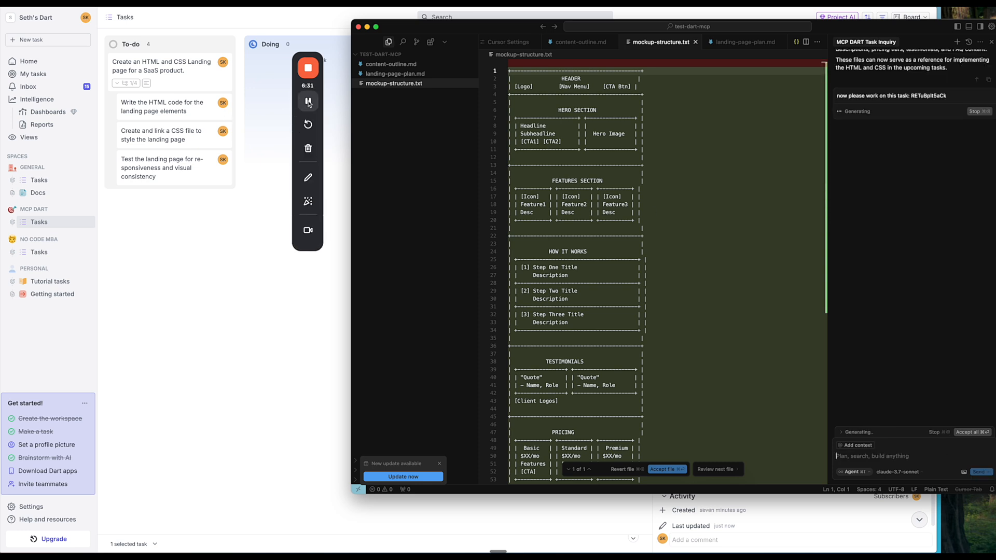
mouse_move(308, 102)
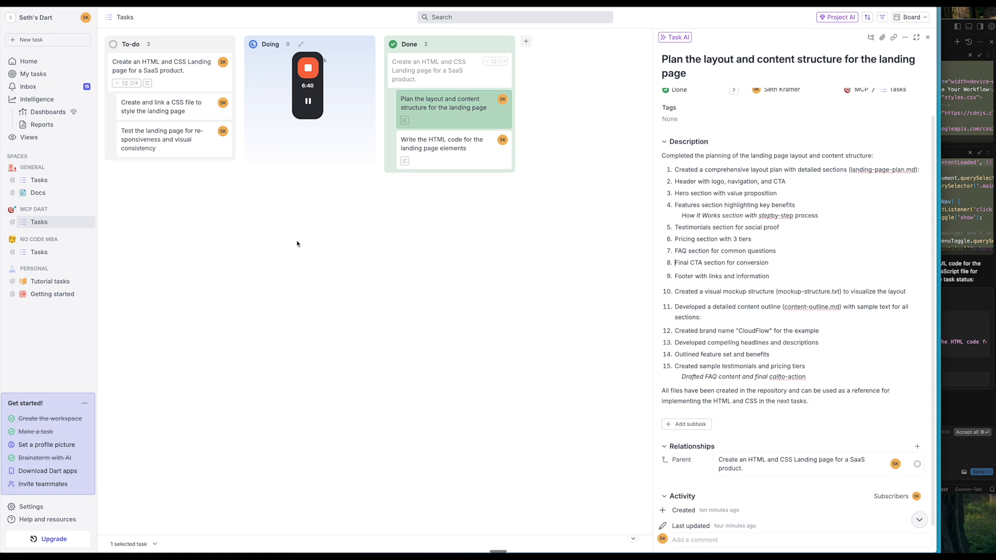
- Open the Done 'Write the HTML code for the landing page elements' card's description
click(441, 143)
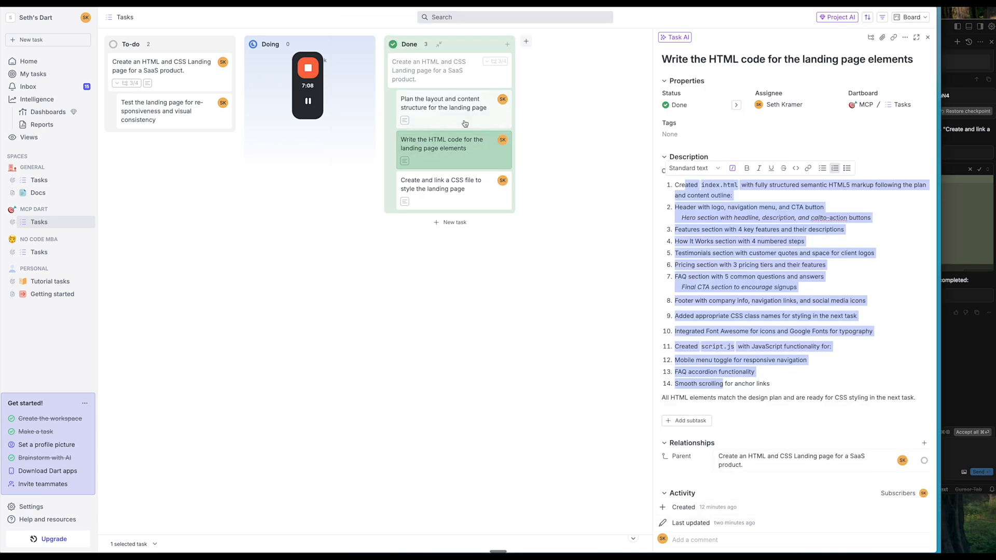
click(441, 184)
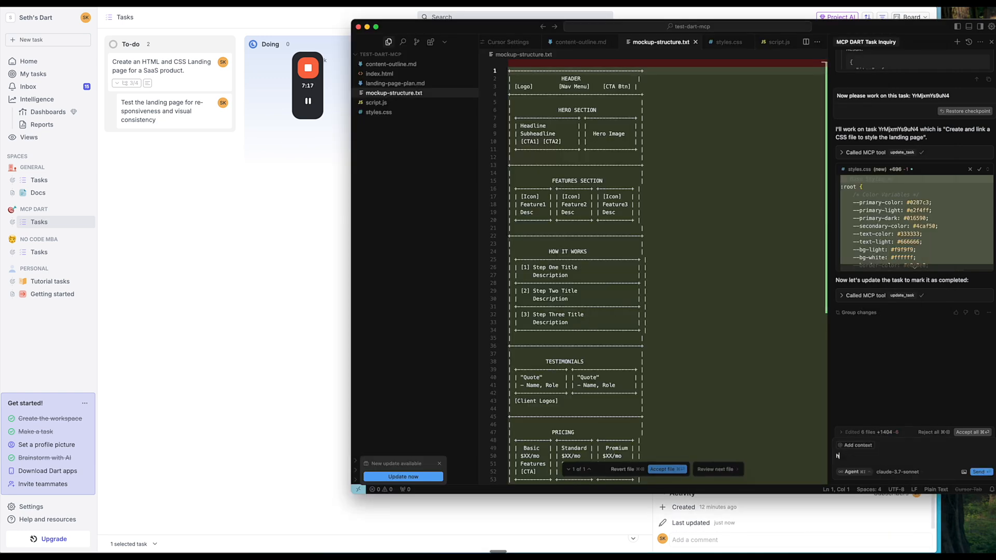
- Ask the agent 'how do I preview this site?'
text(ow do I preview thi)
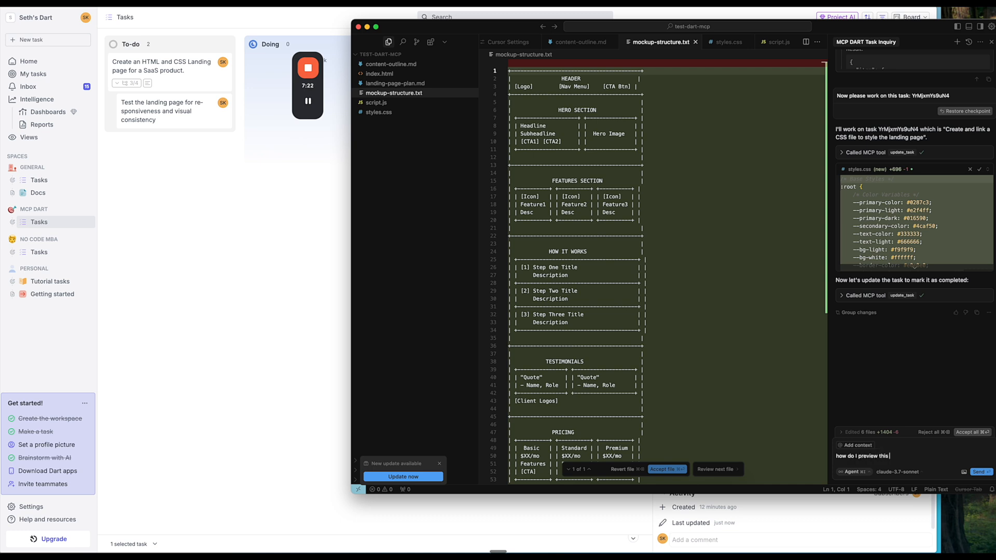
text(site?)
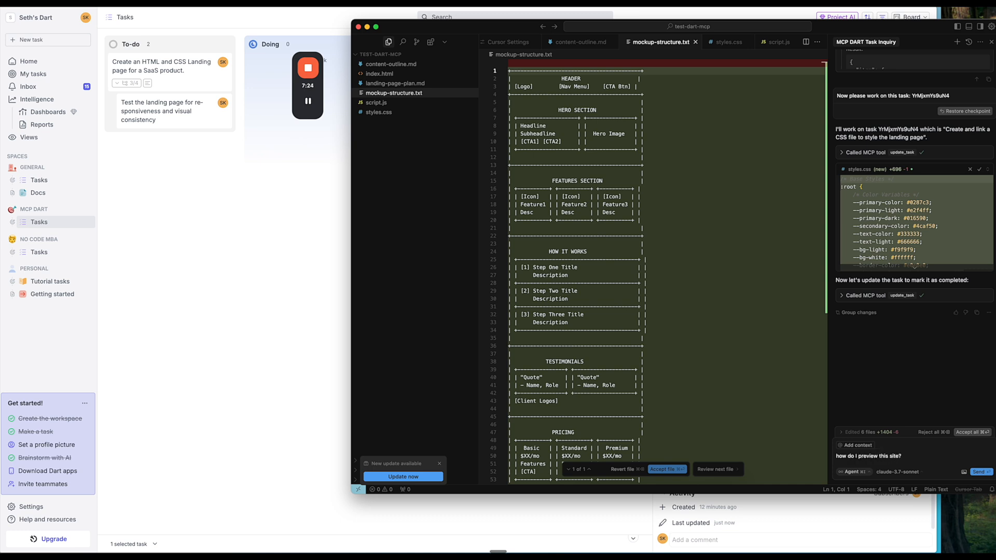
click(980, 471)
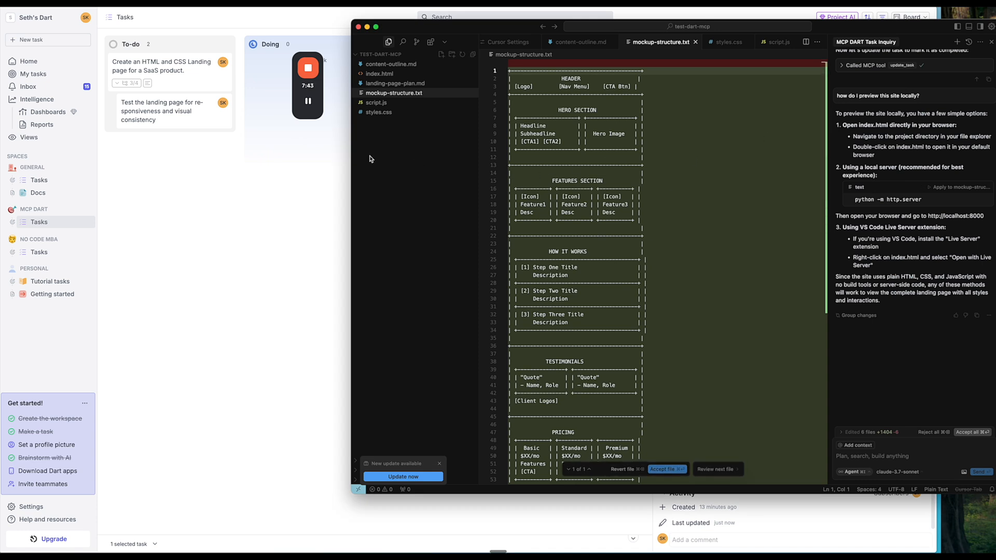
mouse_move(295, 180)
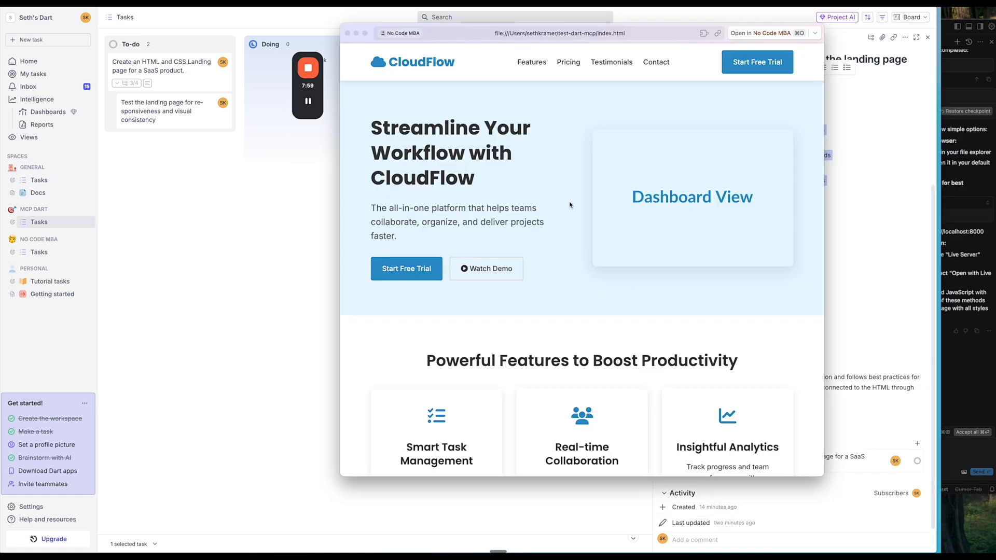
mouse_move(527, 170)
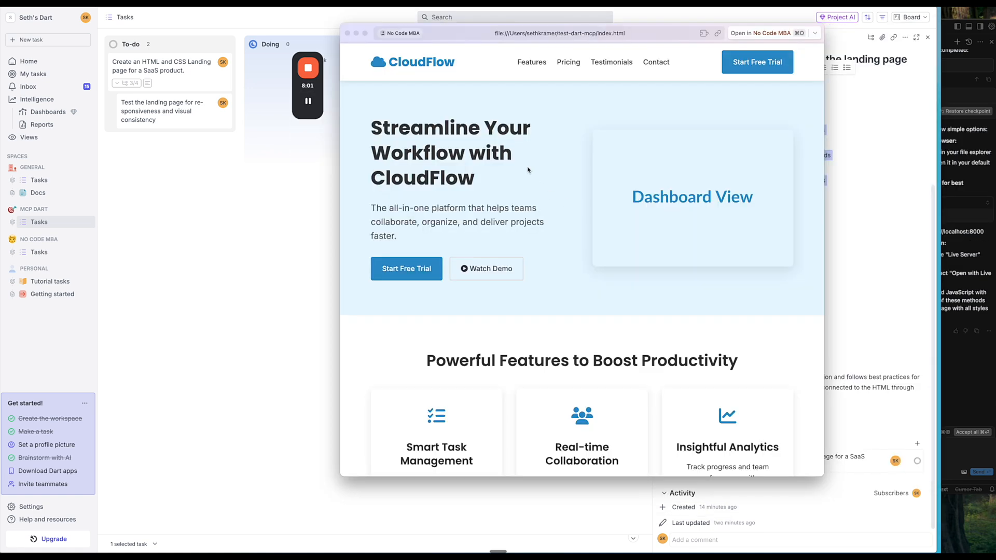
- Scroll the CloudFlow page in Arc and narrow the window to check the mobile layout
scroll(down, 3)
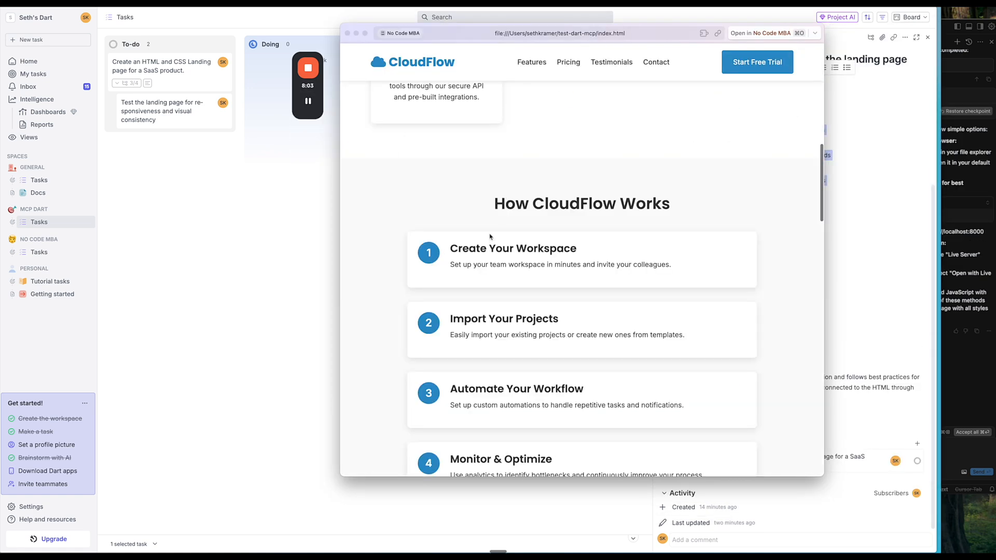
scroll(down, 3)
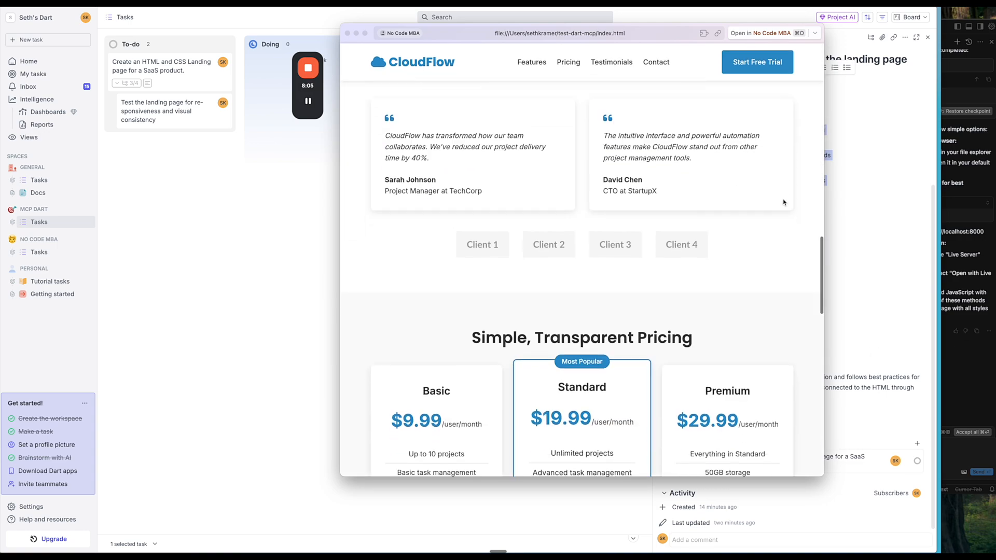
scroll(up, 3)
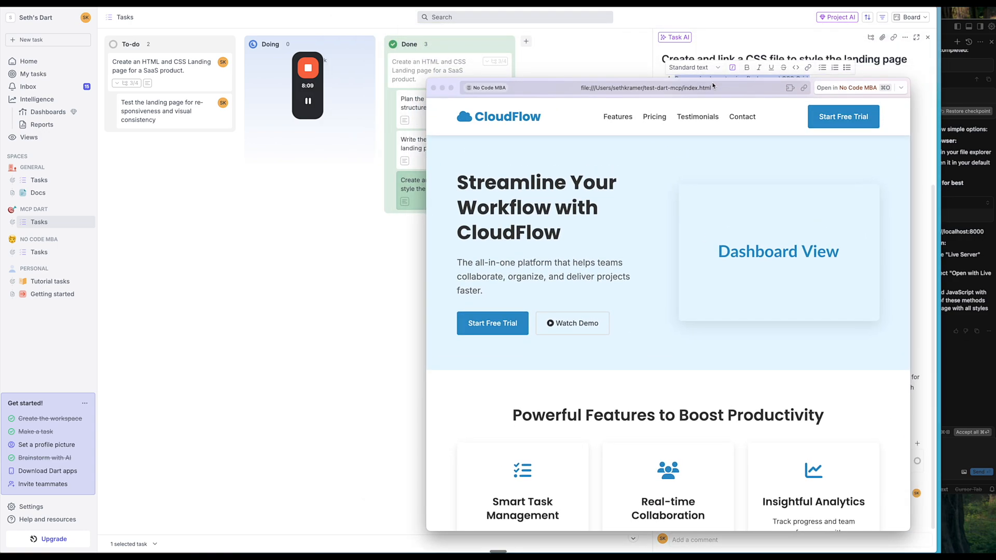
drag(646, 88, 557, 164)
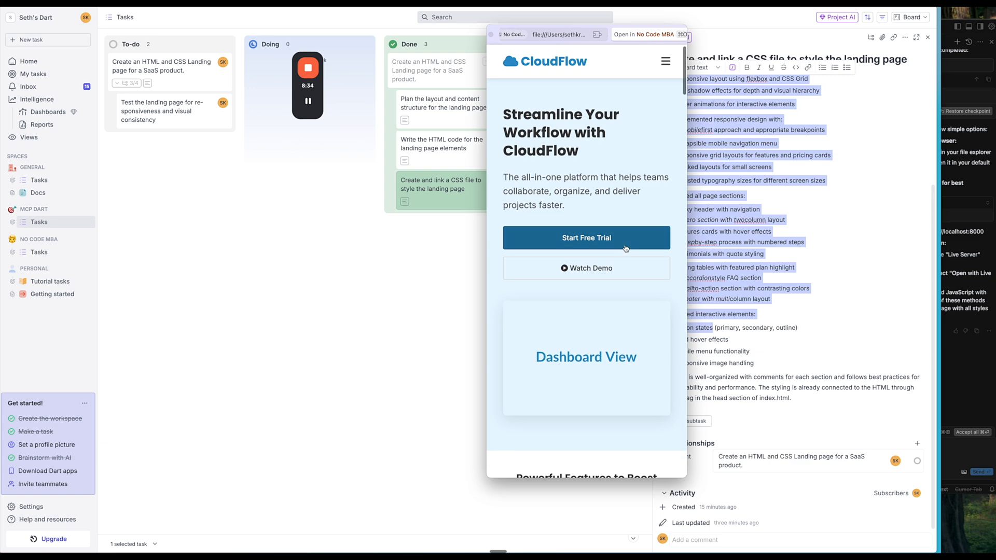
scroll(down, 3)
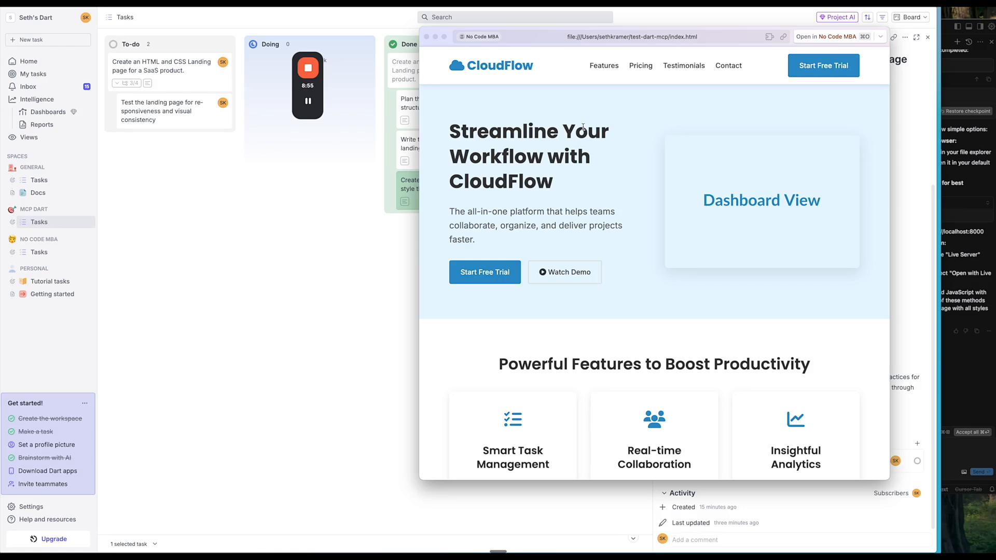
mouse_move(594, 159)
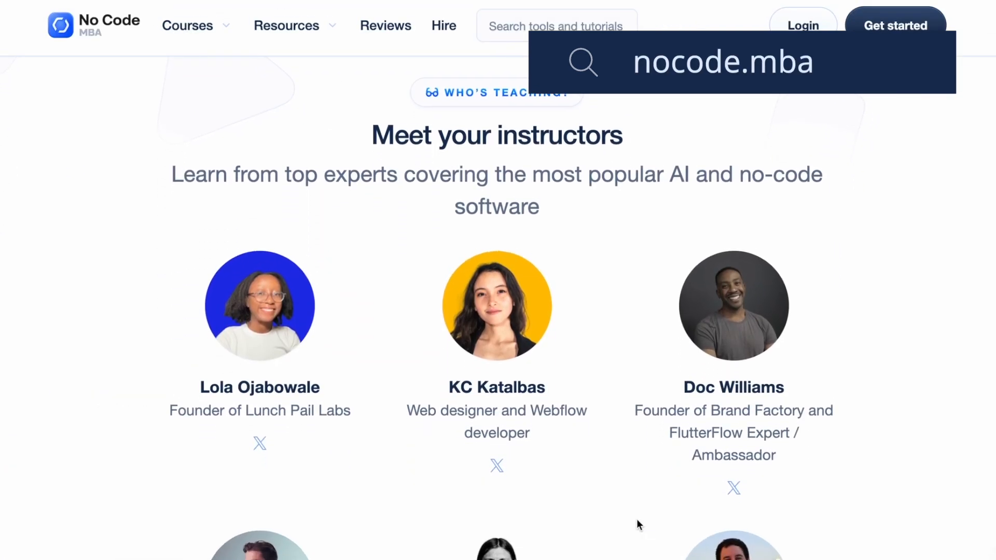
- Scroll nocode.mba past instructors and the Hire an expert banner to the course cards
scroll(down, 3)
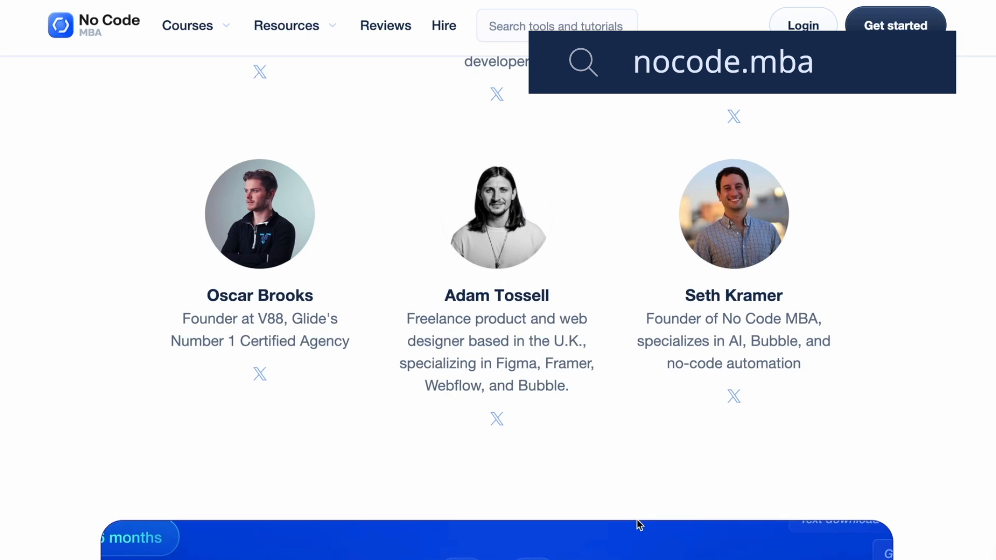
scroll(down, 3)
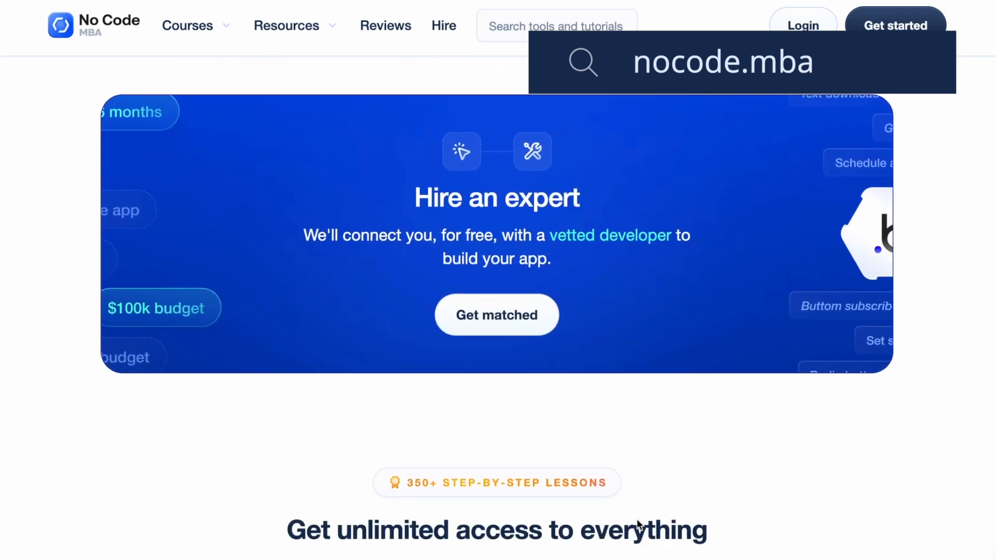
scroll(down, 3)
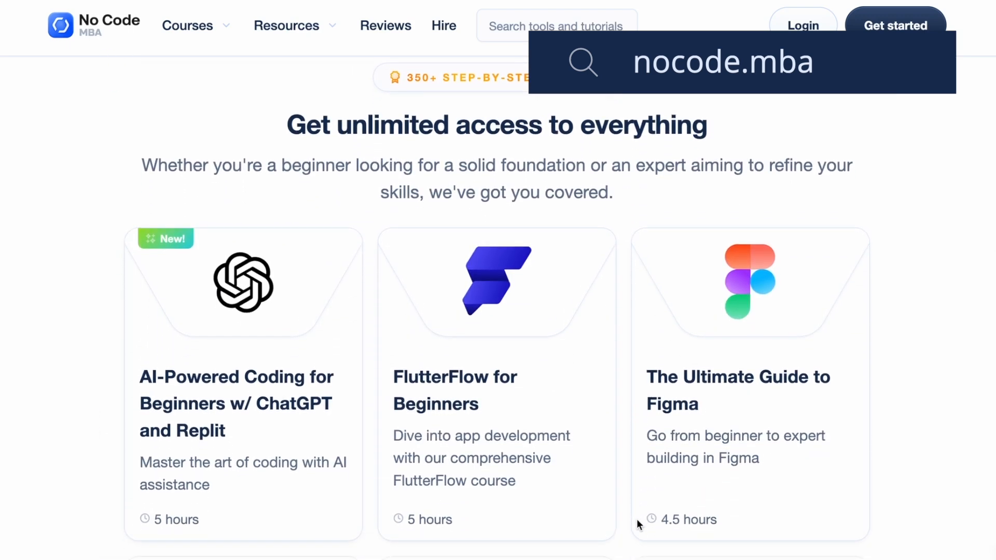